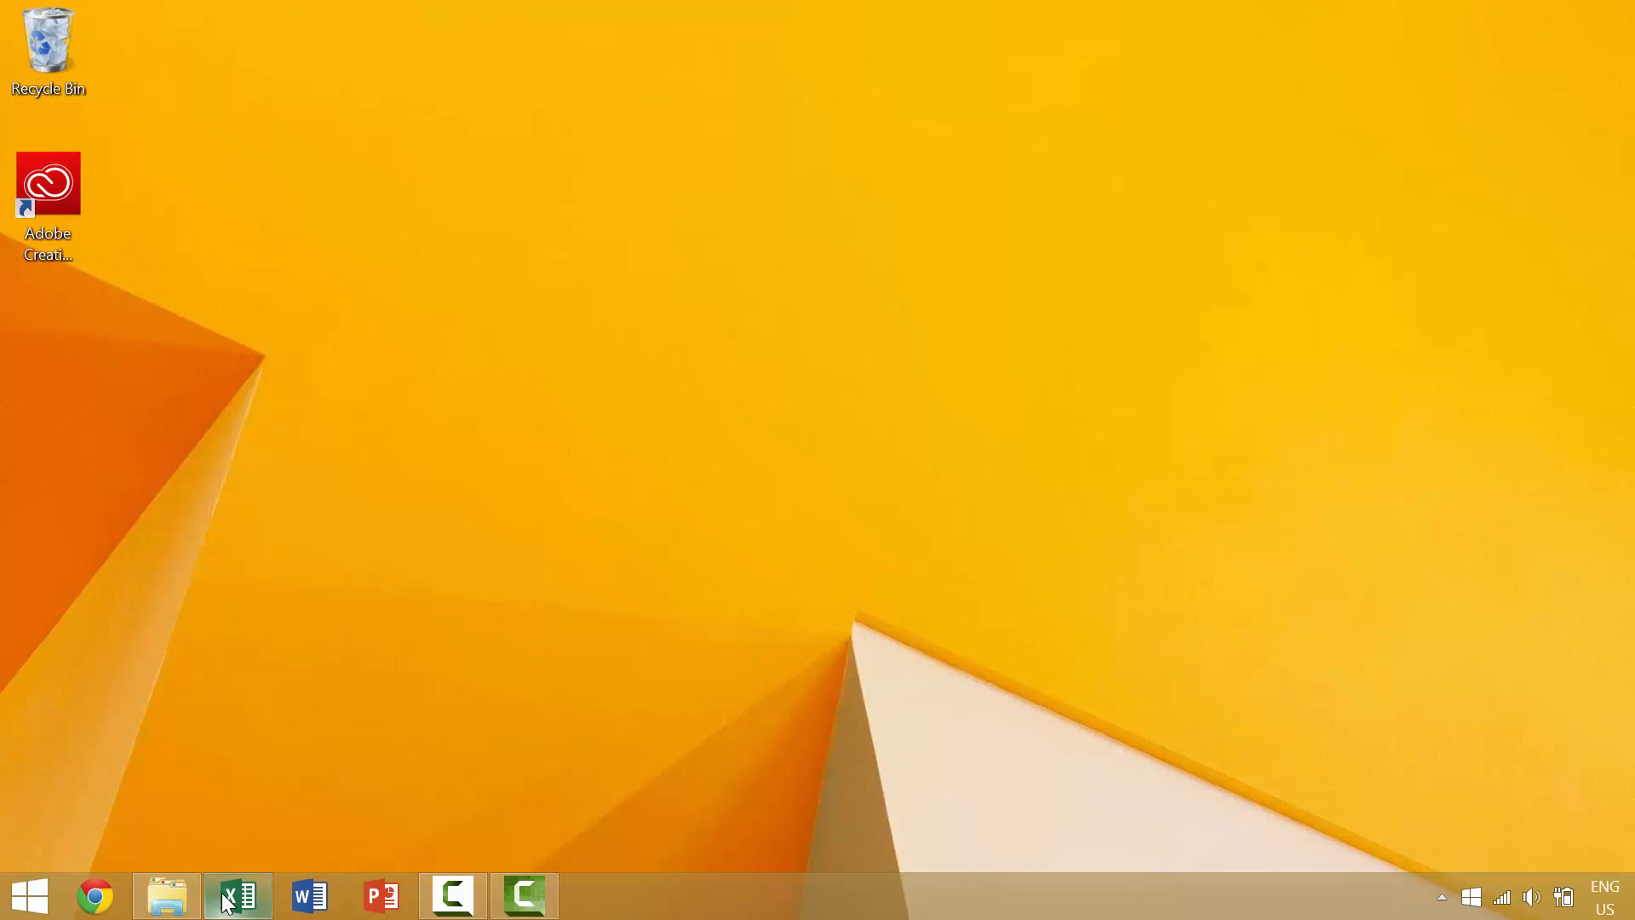
Step: Bring the workbook with the Month, Region, # Employees and Sales table to the front
{"action": "left_click", "coordinate": [238, 896]}
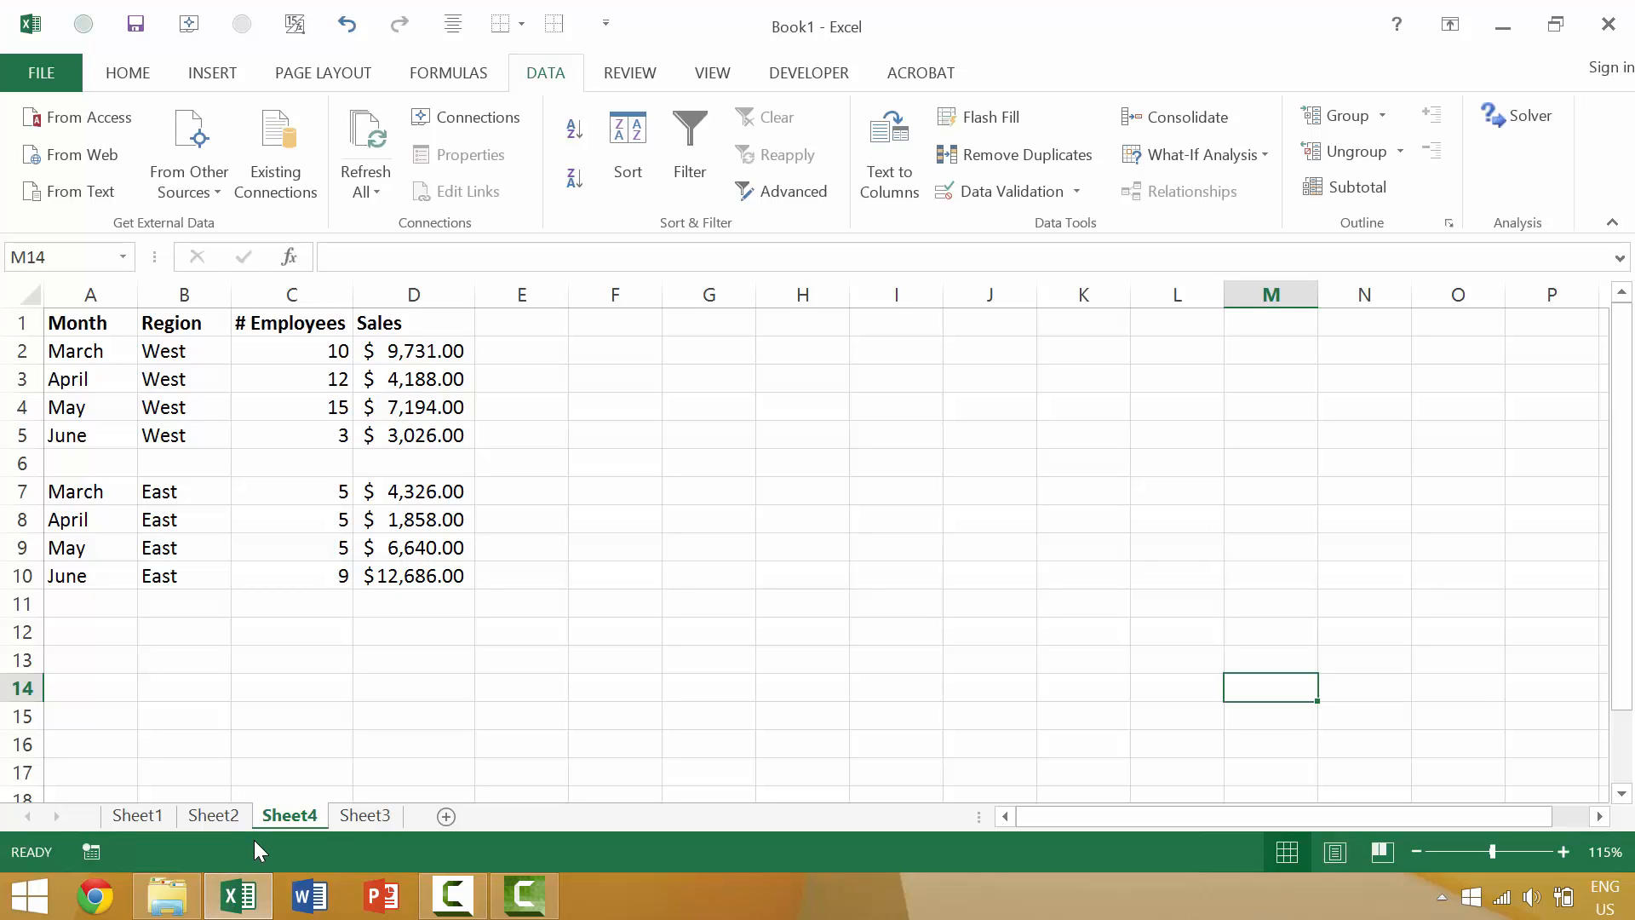
{"action": "mouse_move", "coordinate": [258, 835]}
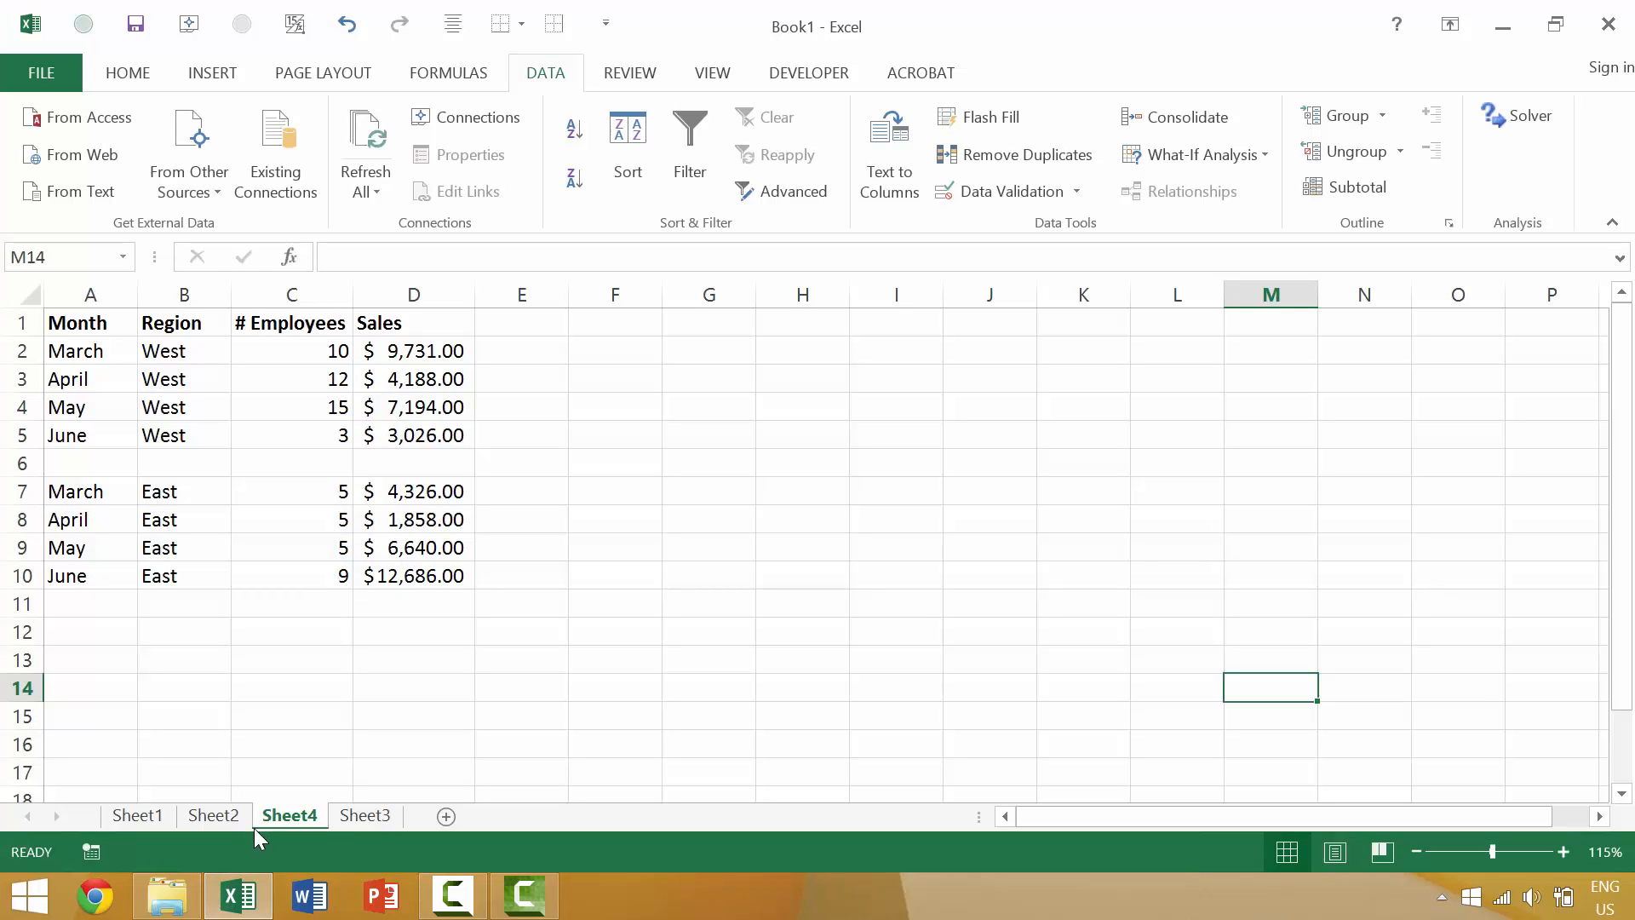
Step: Group rows 3–5 (April to June, West) into a collapsible row outline
{"action": "left_click", "coordinate": [292, 295]}
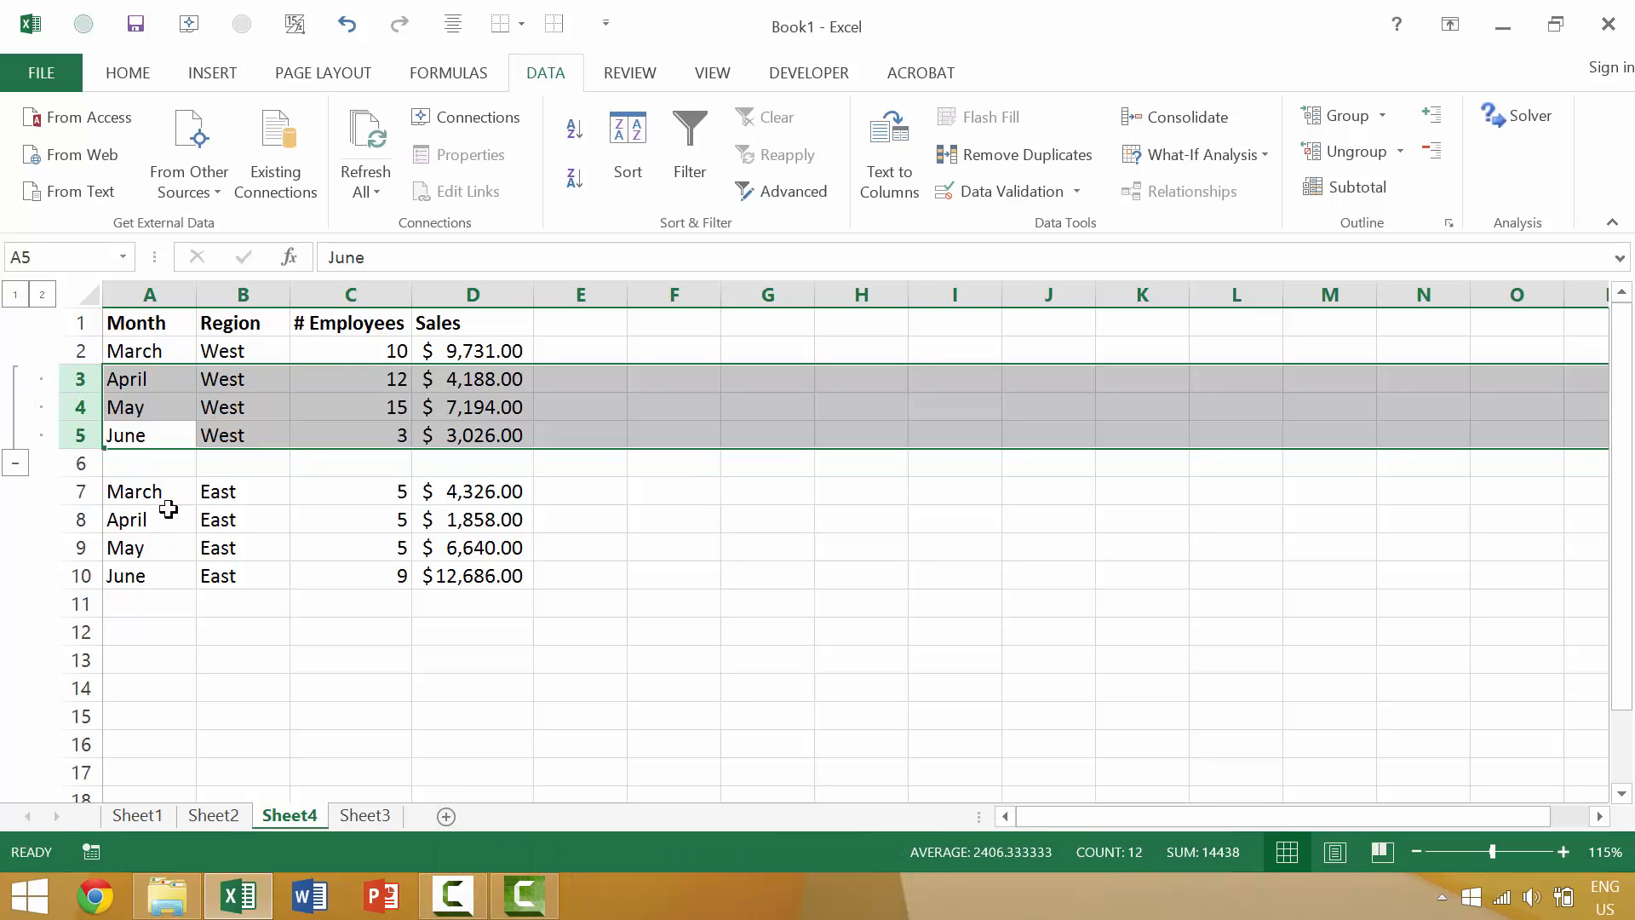
Step: Select B6:C7 and bring up the Group dialog via Alt+Shift+Right Arrow
{"action": "left_click", "coordinate": [242, 463]}
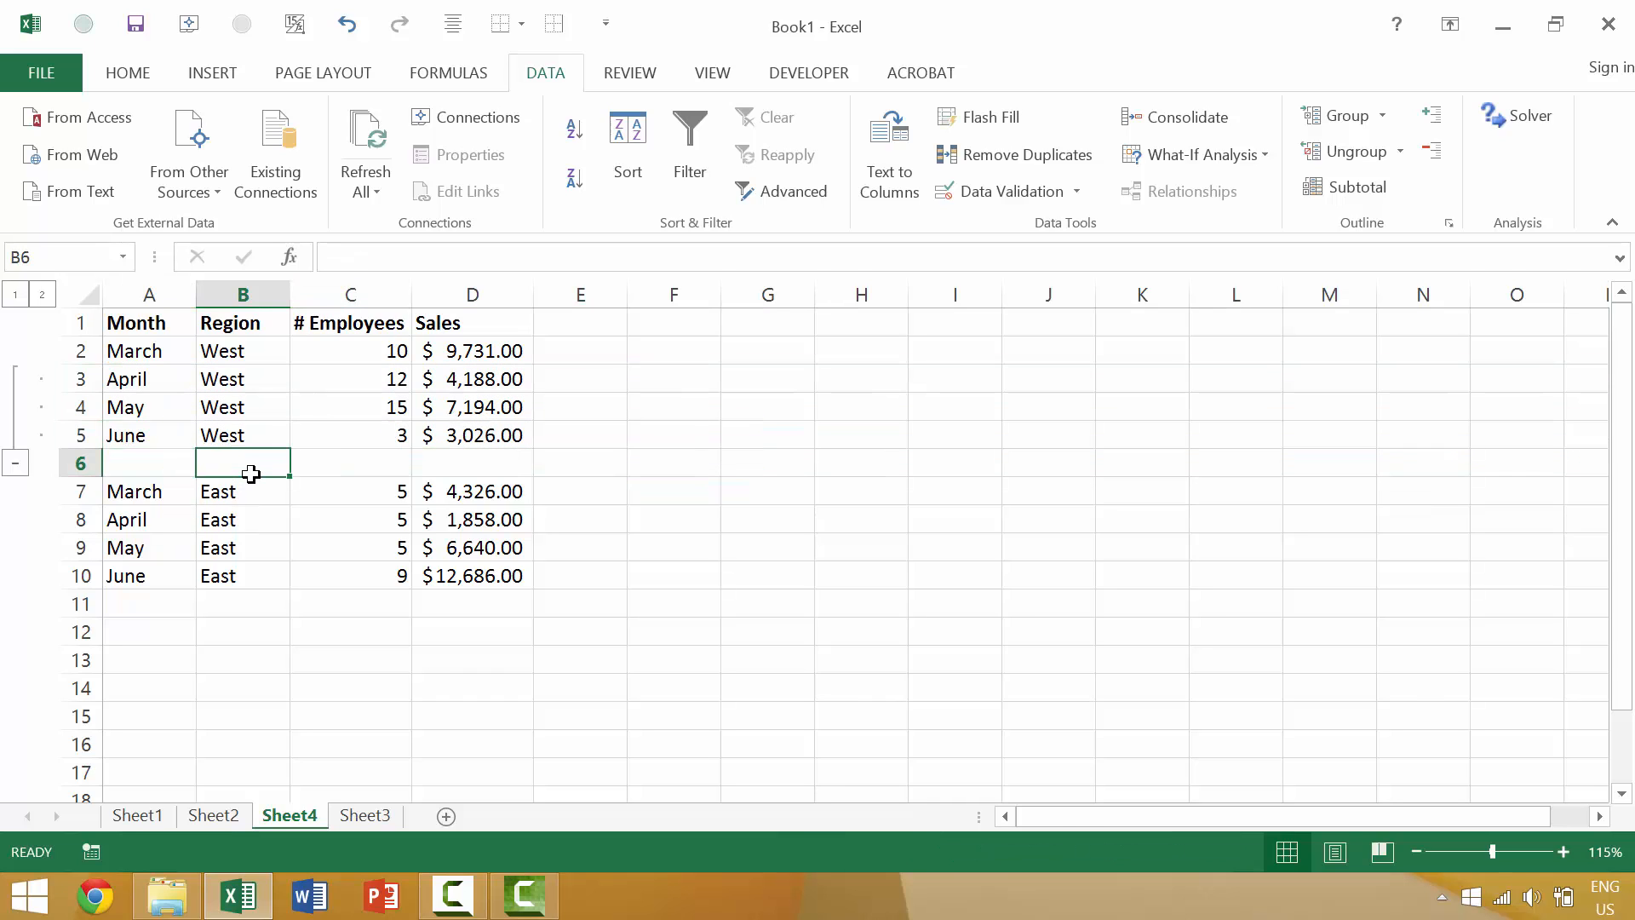
{"action": "mouse_move", "coordinate": [195, 477]}
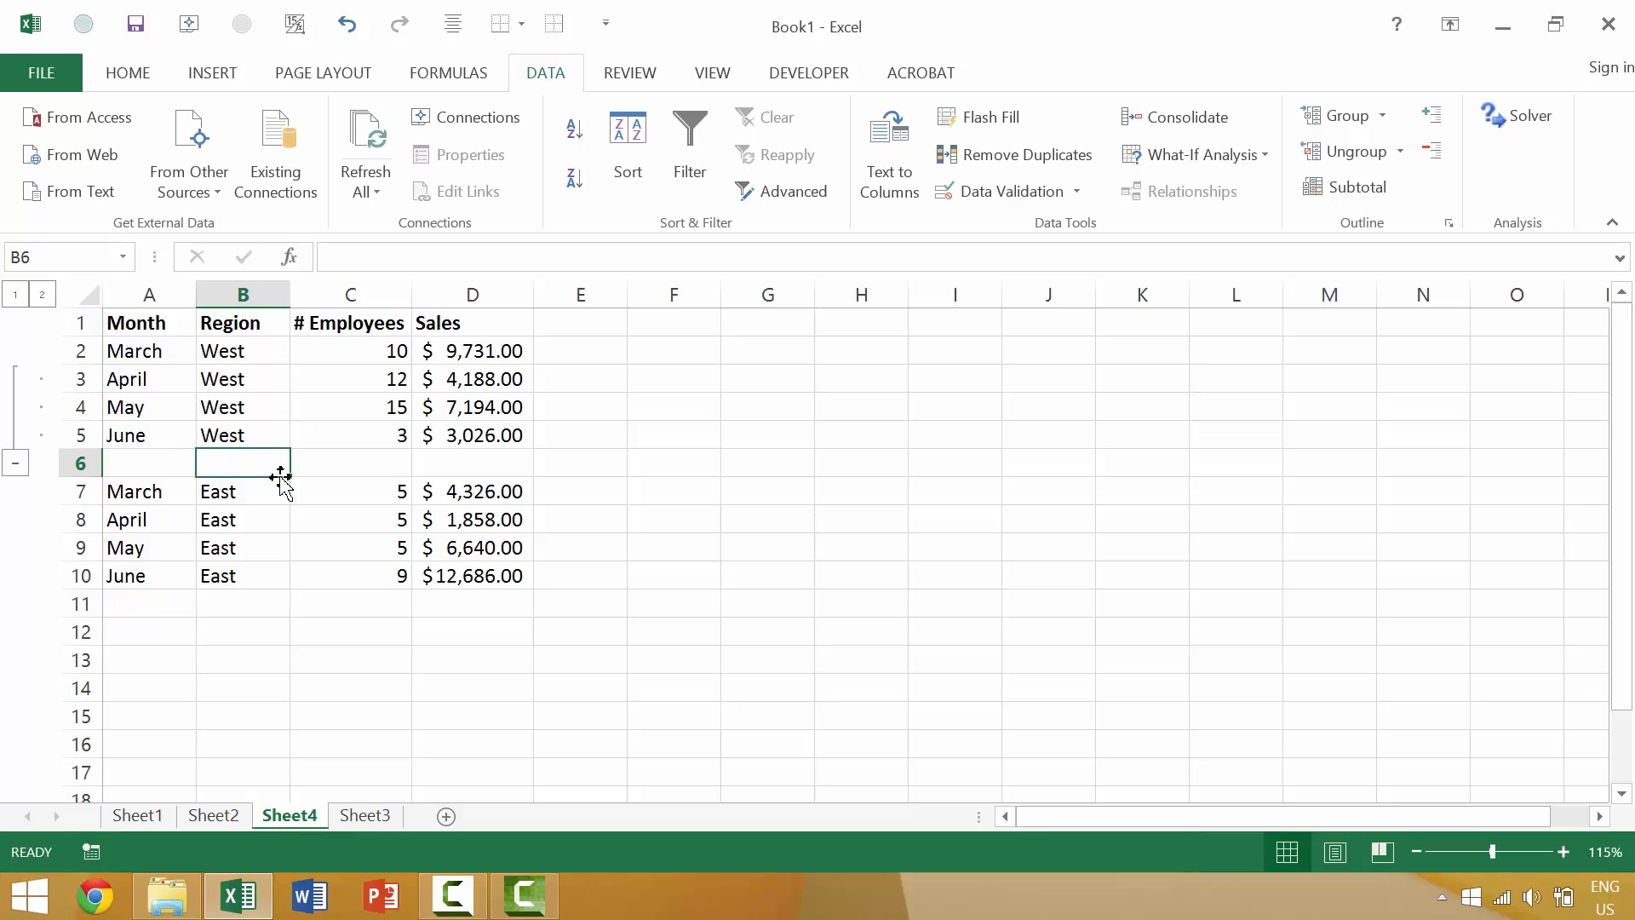
{"action": "mouse_move", "coordinate": [355, 470]}
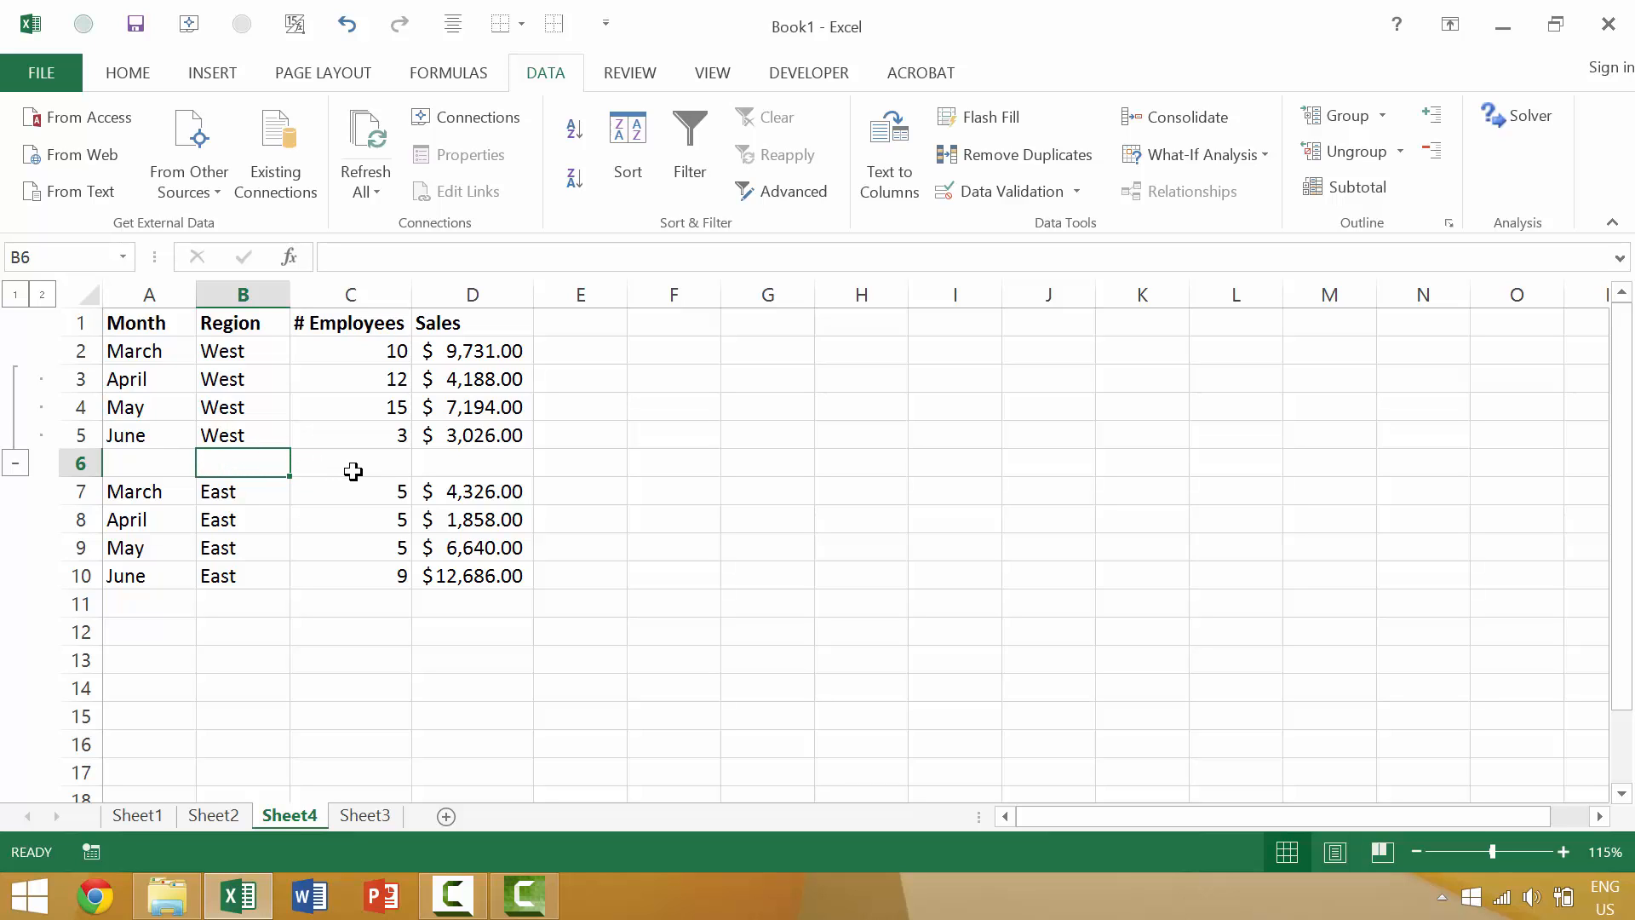
{"action": "mouse_move", "coordinate": [378, 483]}
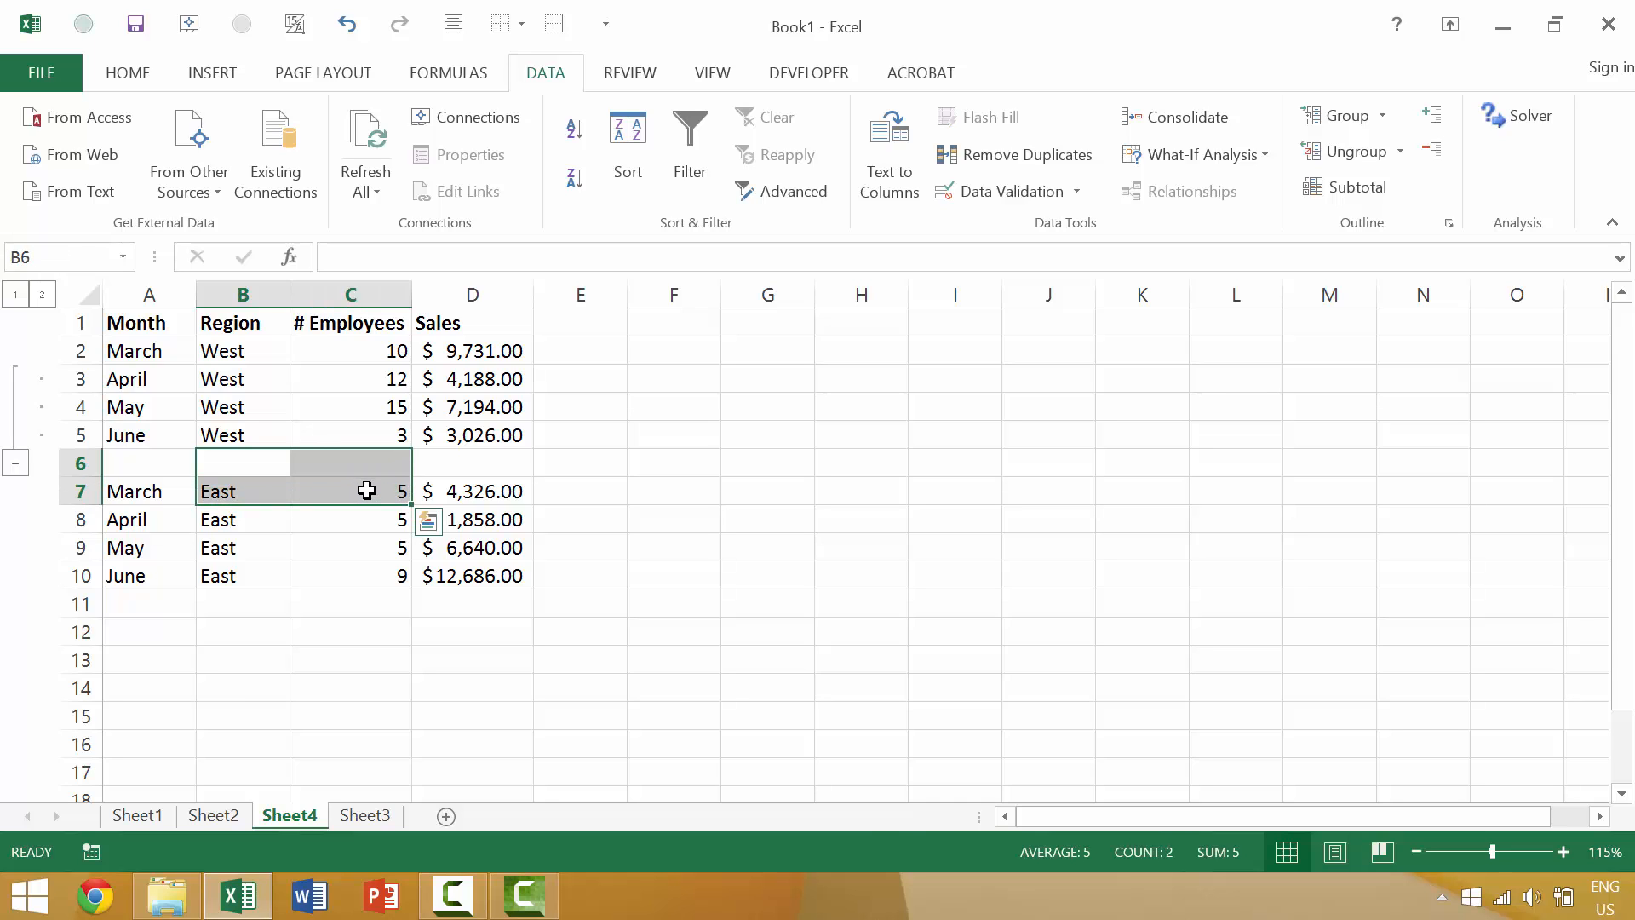
{"action": "key", "text": "shift+alt+right"}
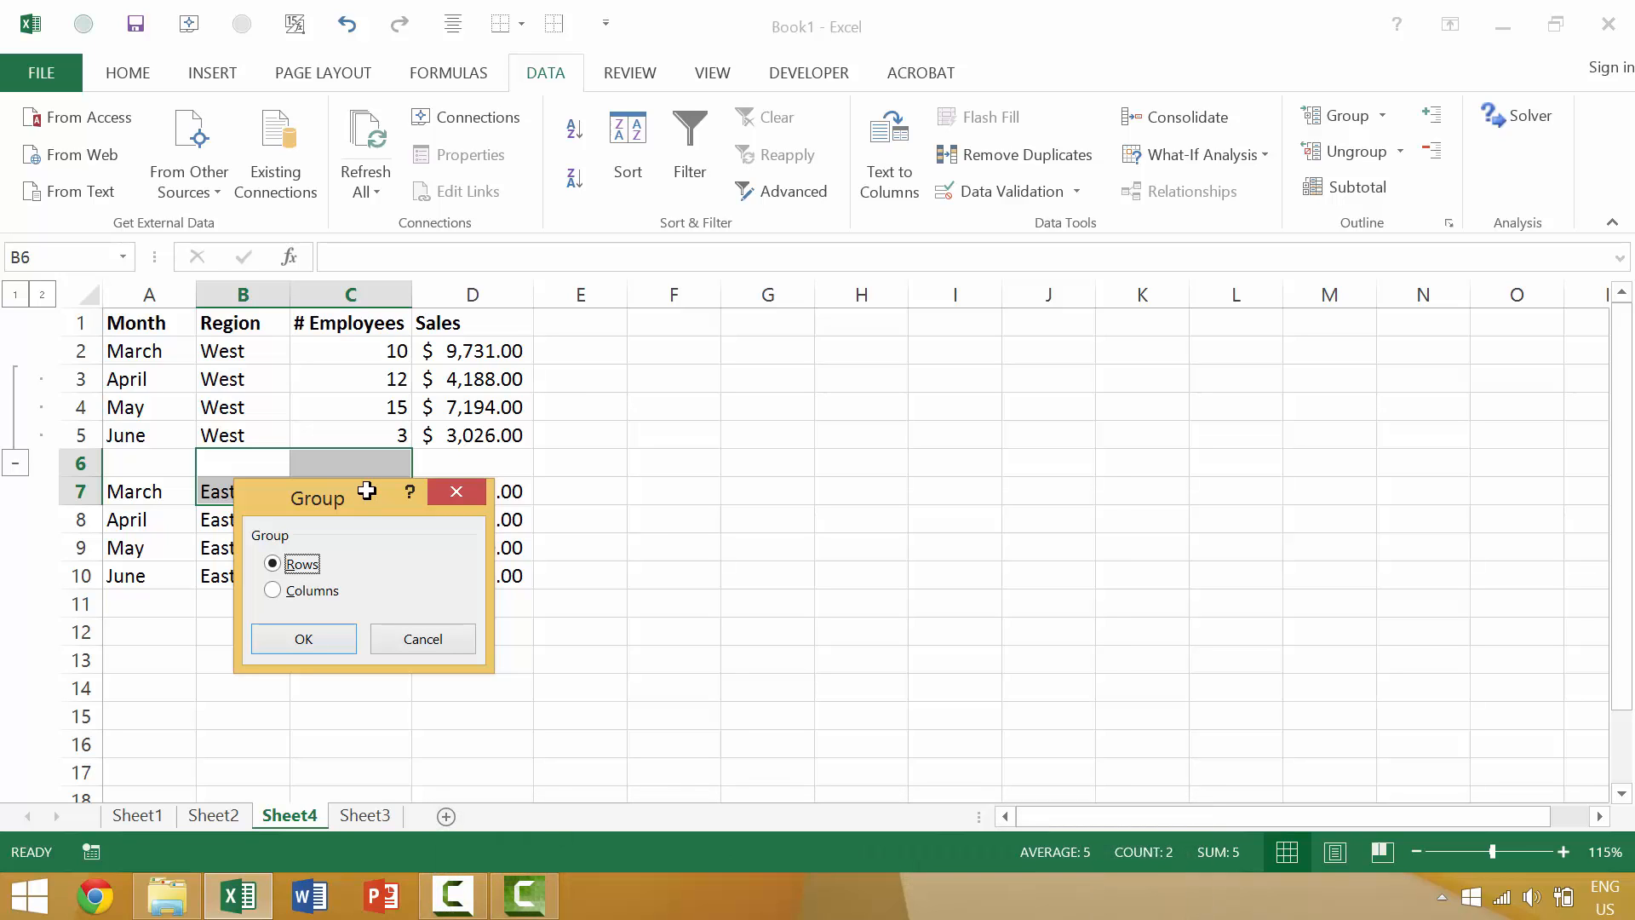
{"action": "mouse_move", "coordinate": [73, 506]}
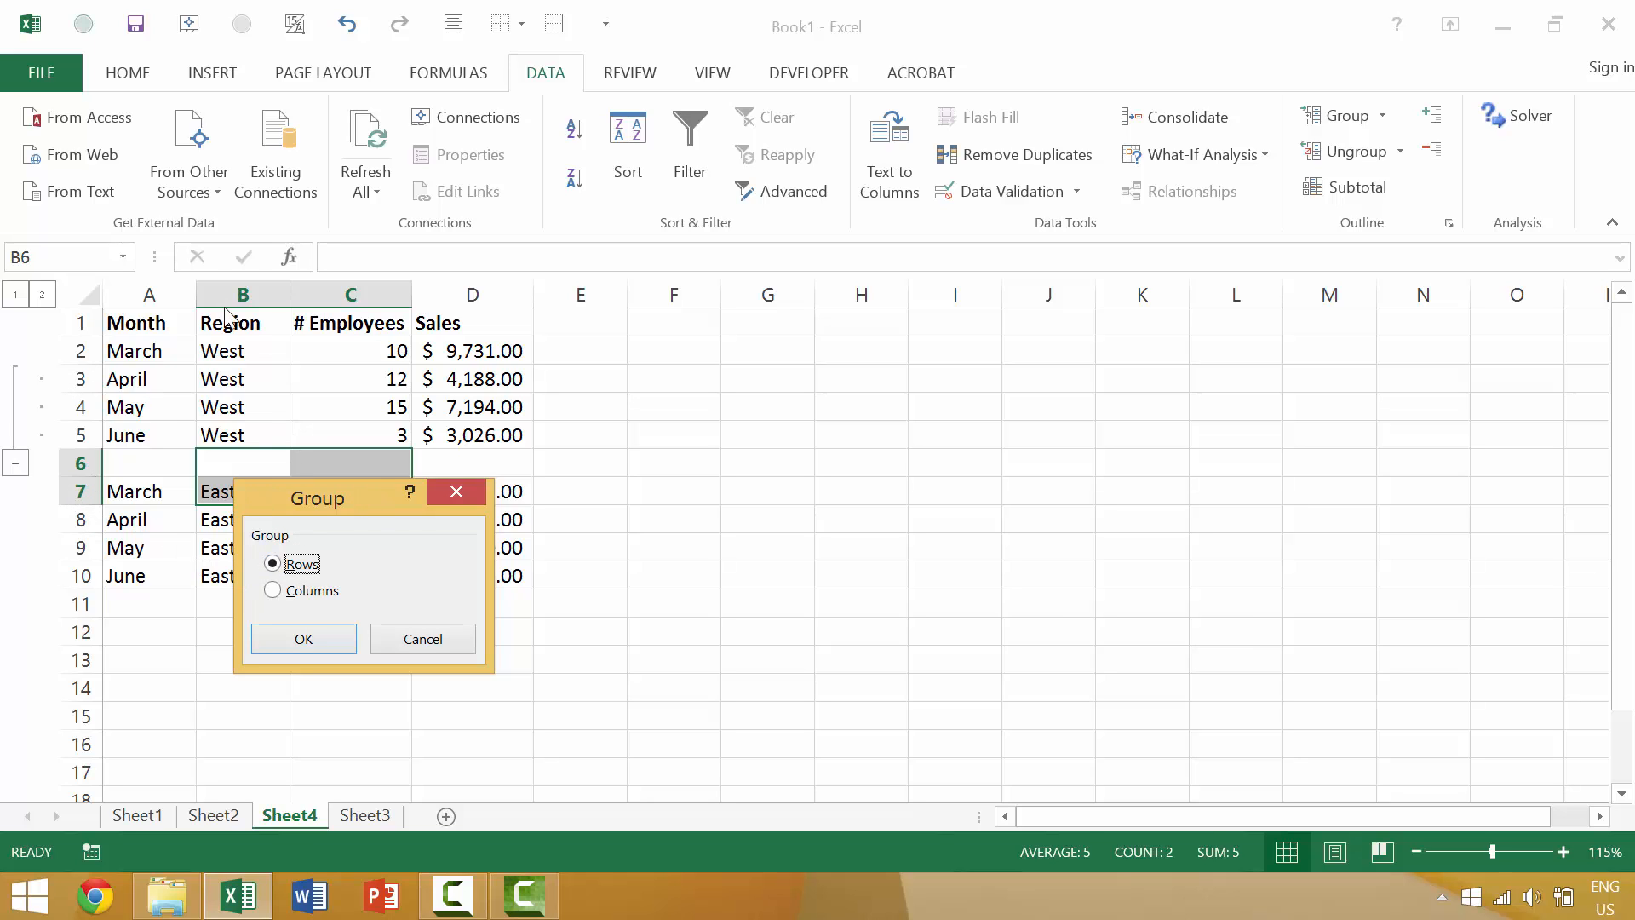
{"action": "mouse_move", "coordinate": [334, 744]}
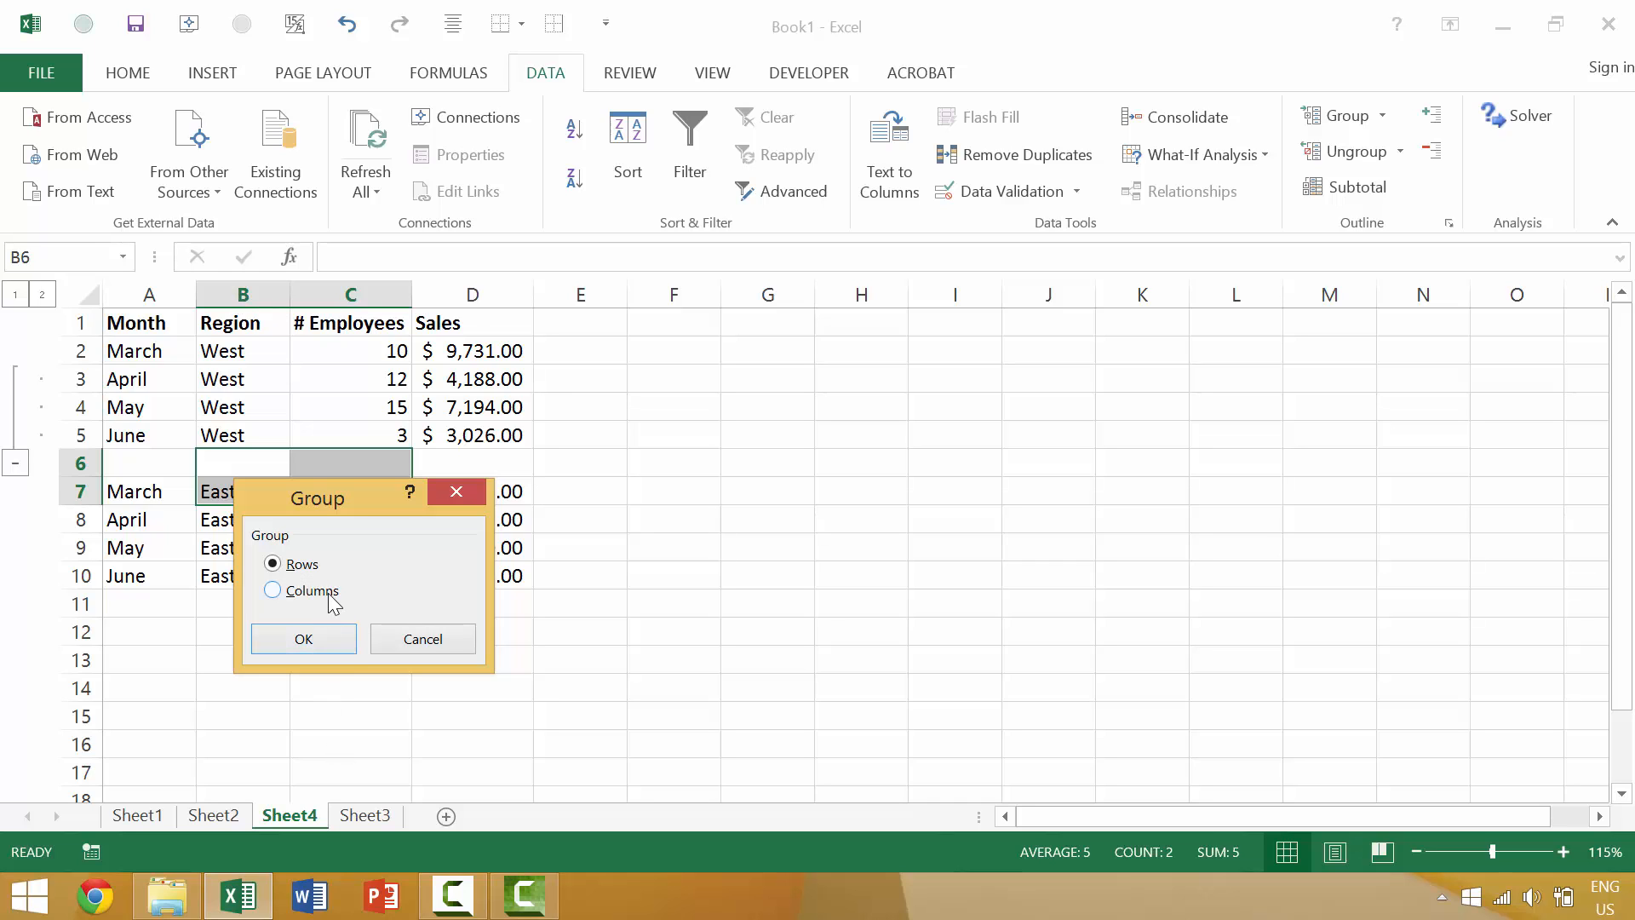
Step: Group columns B and C (Region, # Employees) into a collapsible column outline
{"action": "left_click", "coordinate": [304, 639]}
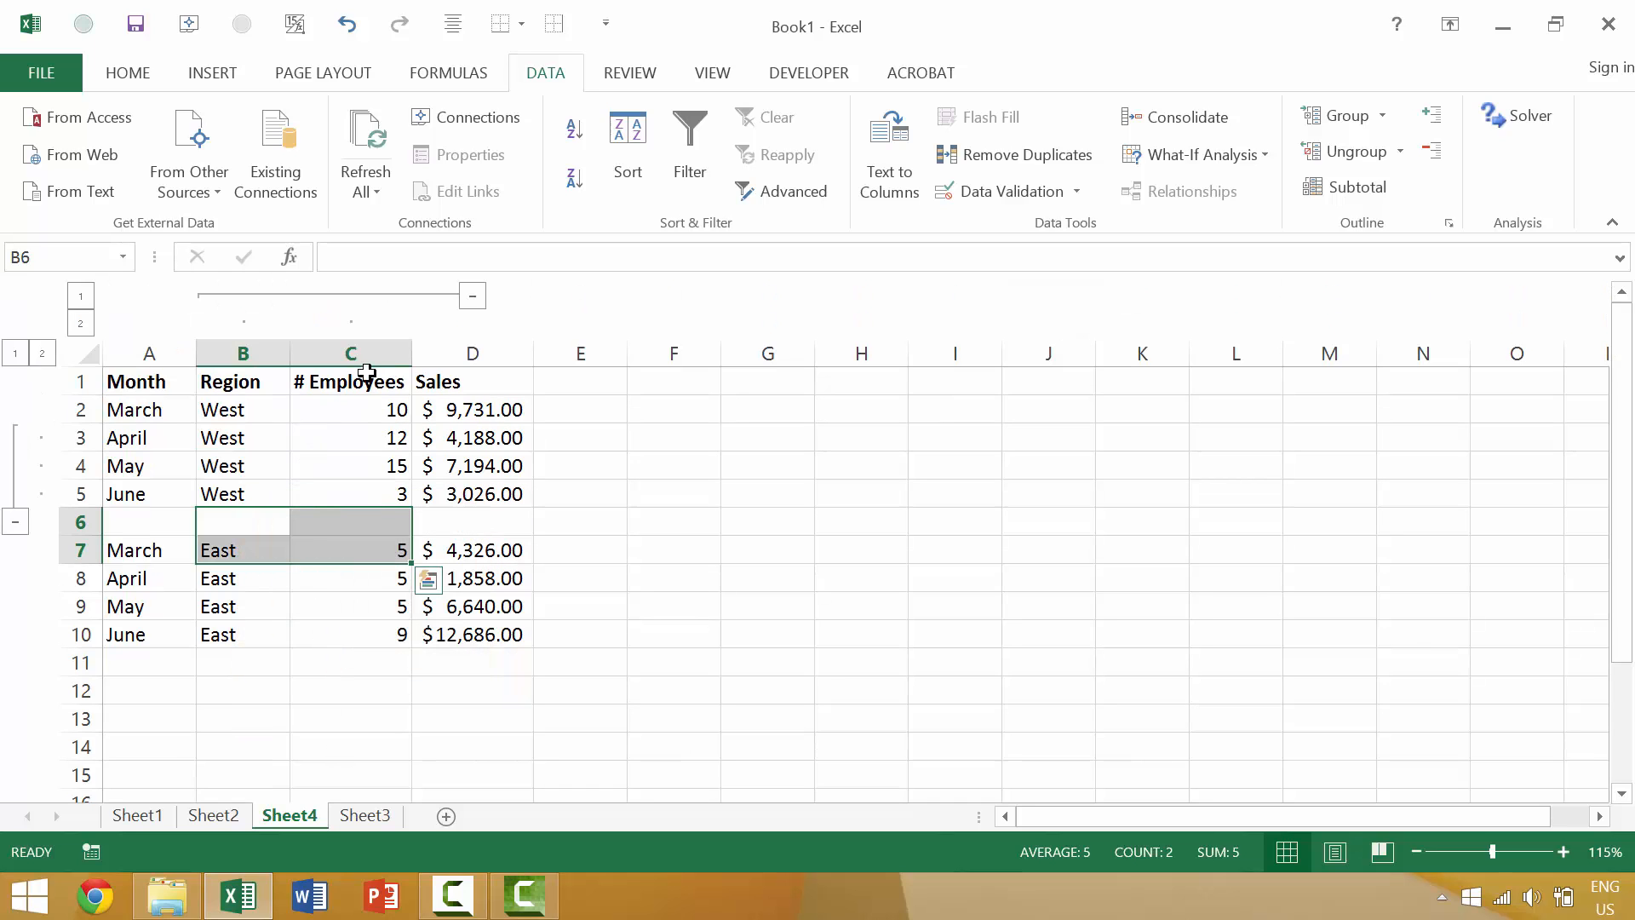
{"action": "left_click", "coordinate": [472, 296]}
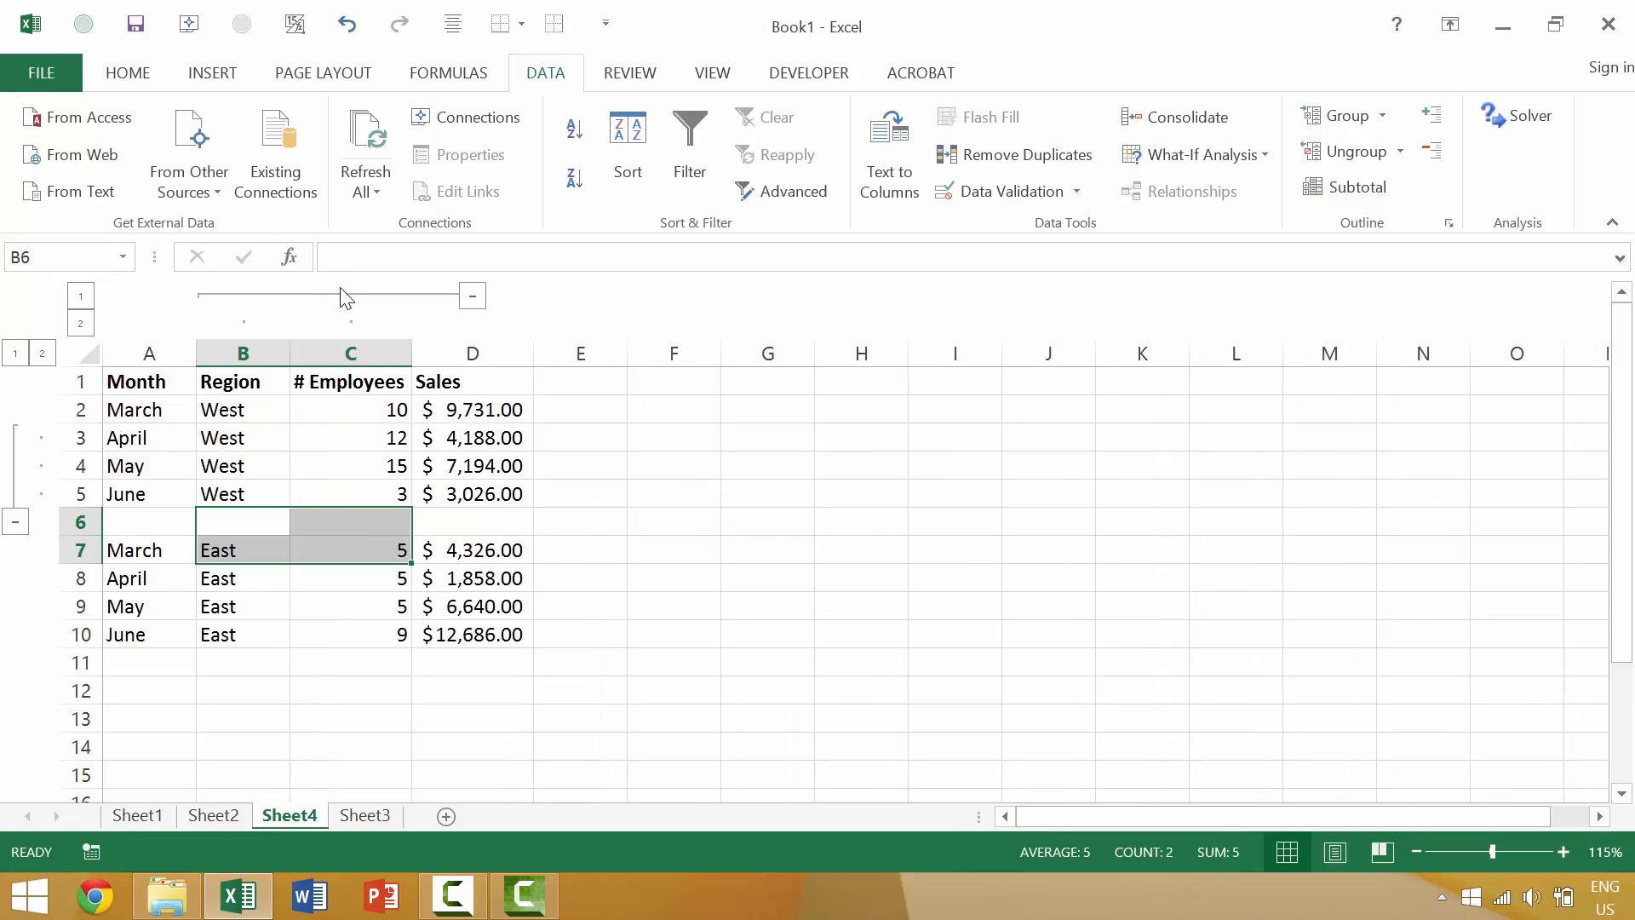
{"action": "mouse_move", "coordinate": [487, 450]}
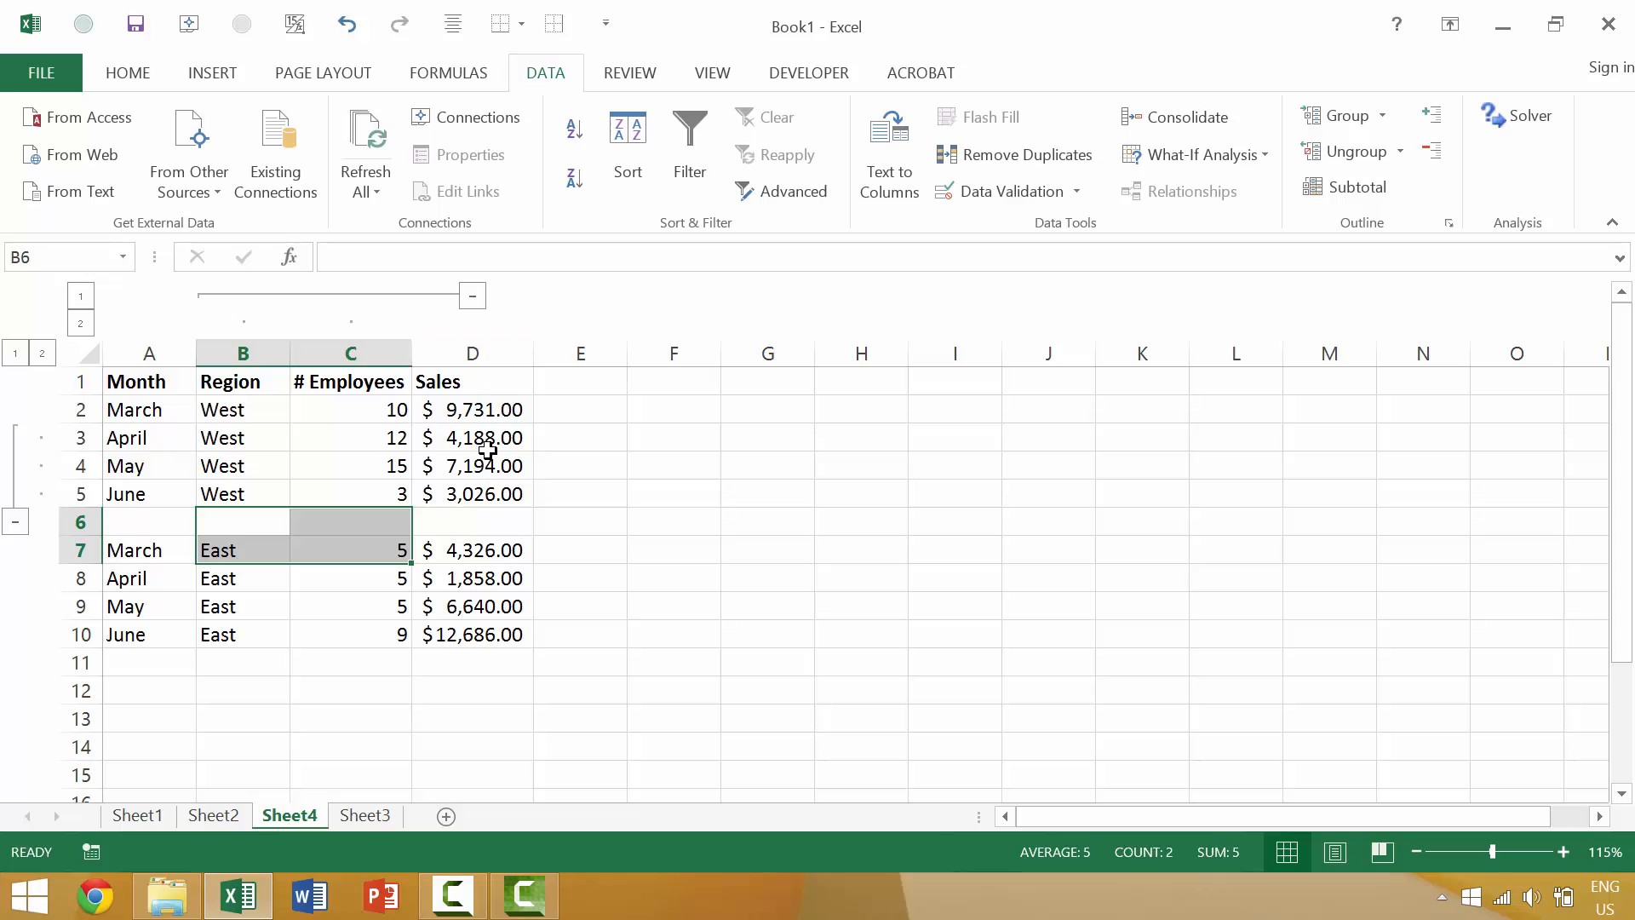
Step: Group row 3 (April, West) again by rows, adding a nested third outline level
{"action": "left_click", "coordinate": [474, 437]}
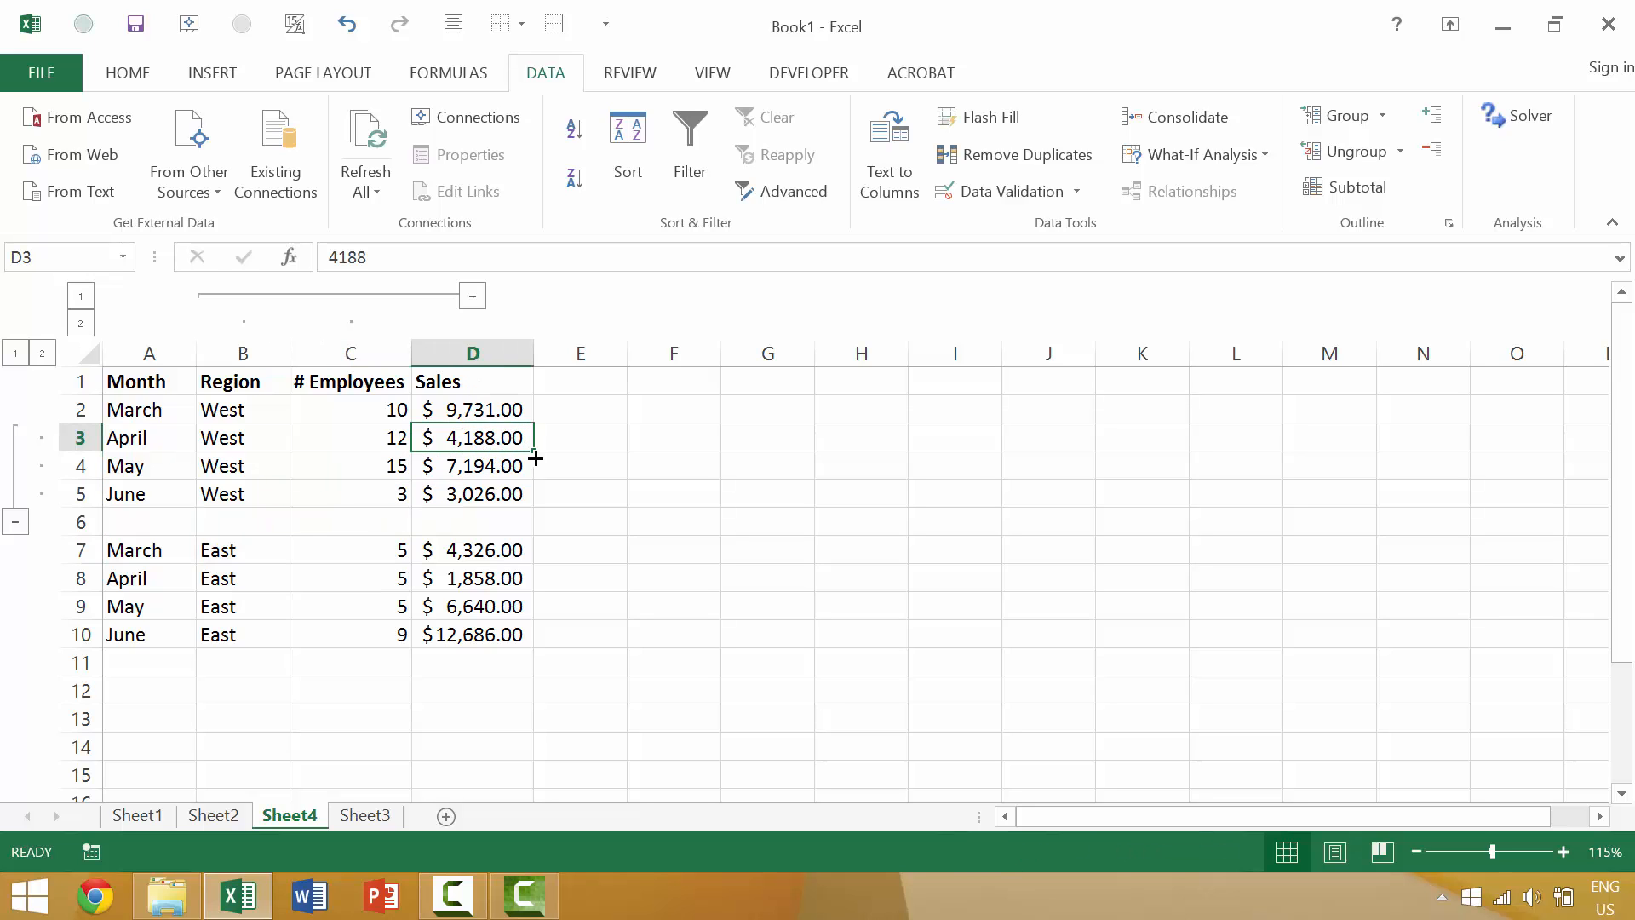
{"action": "key", "text": "Shift+Alt+Right"}
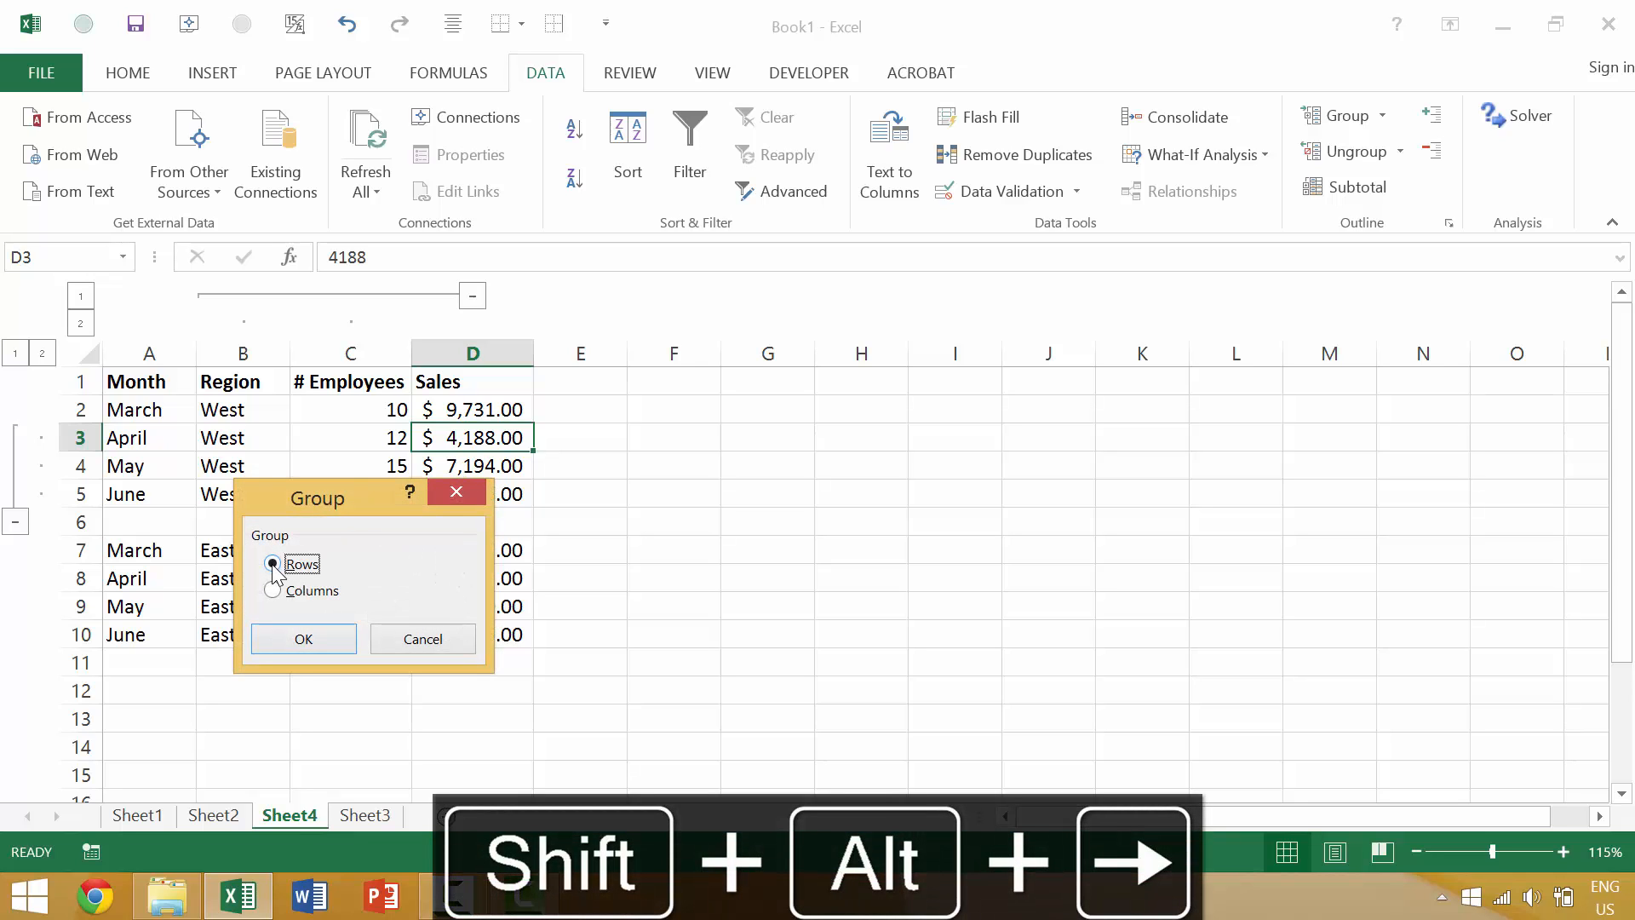
{"action": "left_click", "coordinate": [272, 564]}
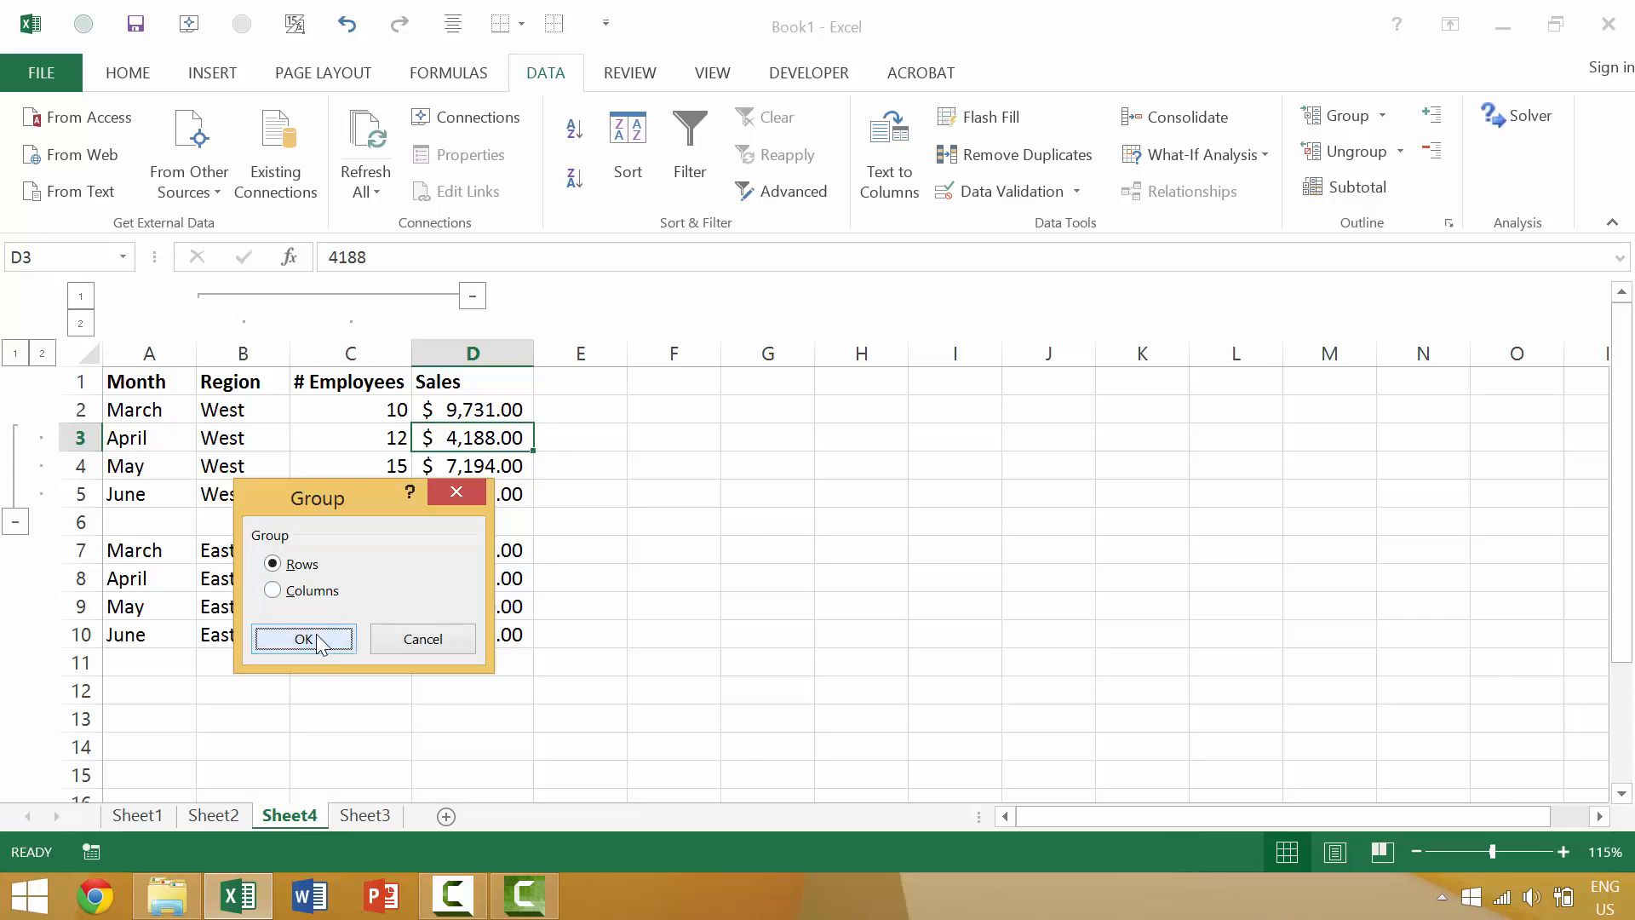
{"action": "left_click", "coordinate": [303, 639]}
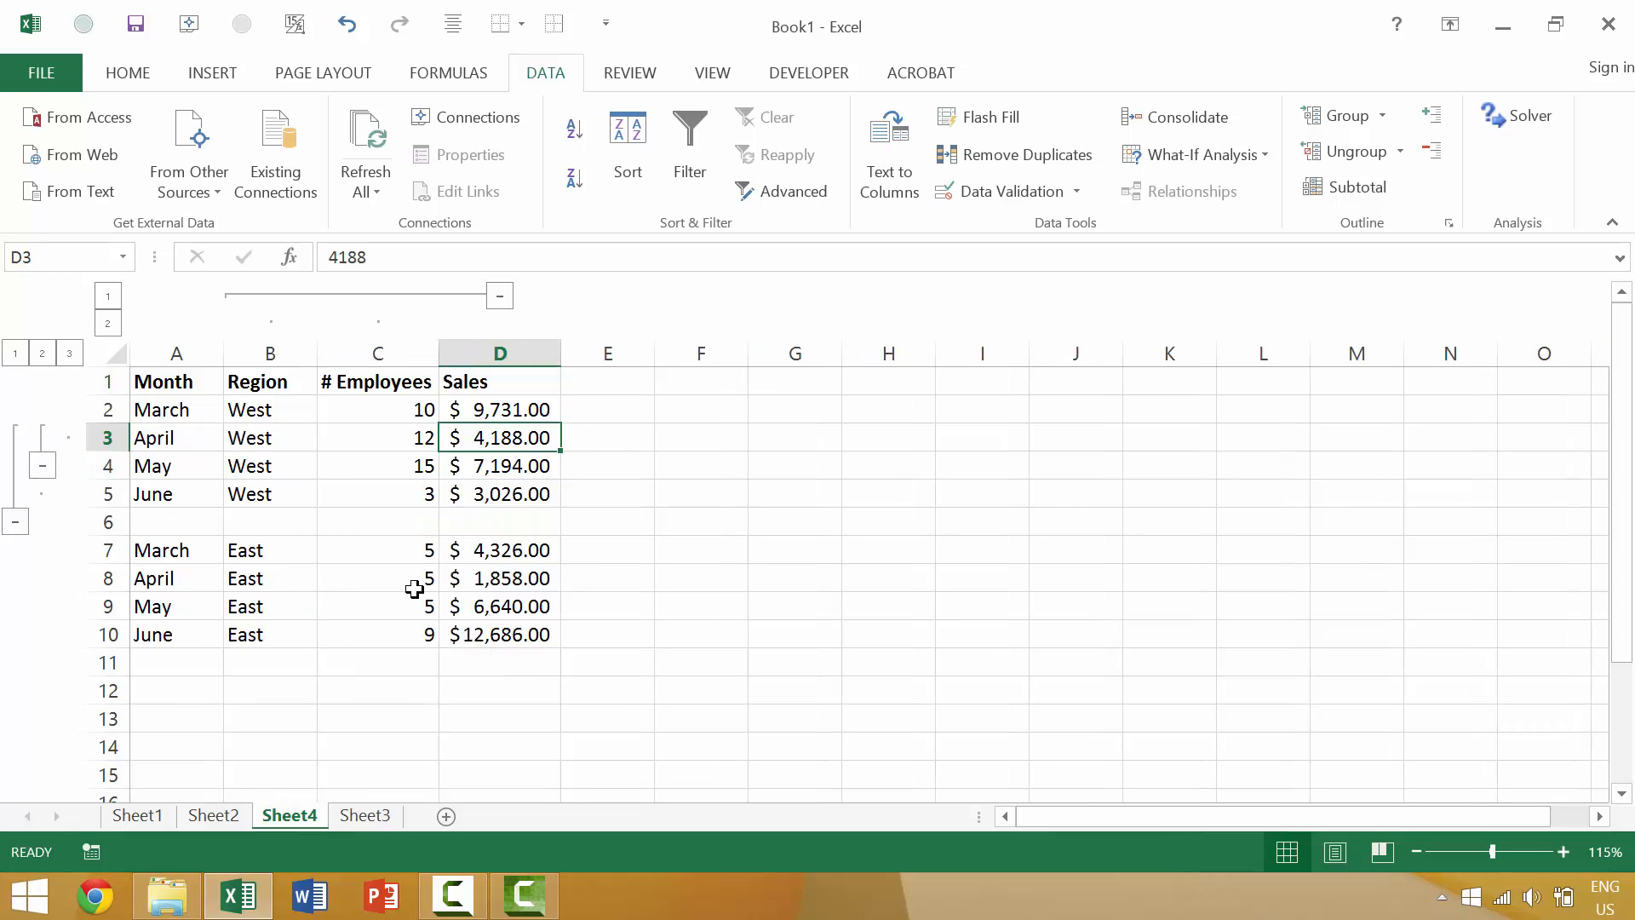
{"action": "mouse_move", "coordinate": [816, 440]}
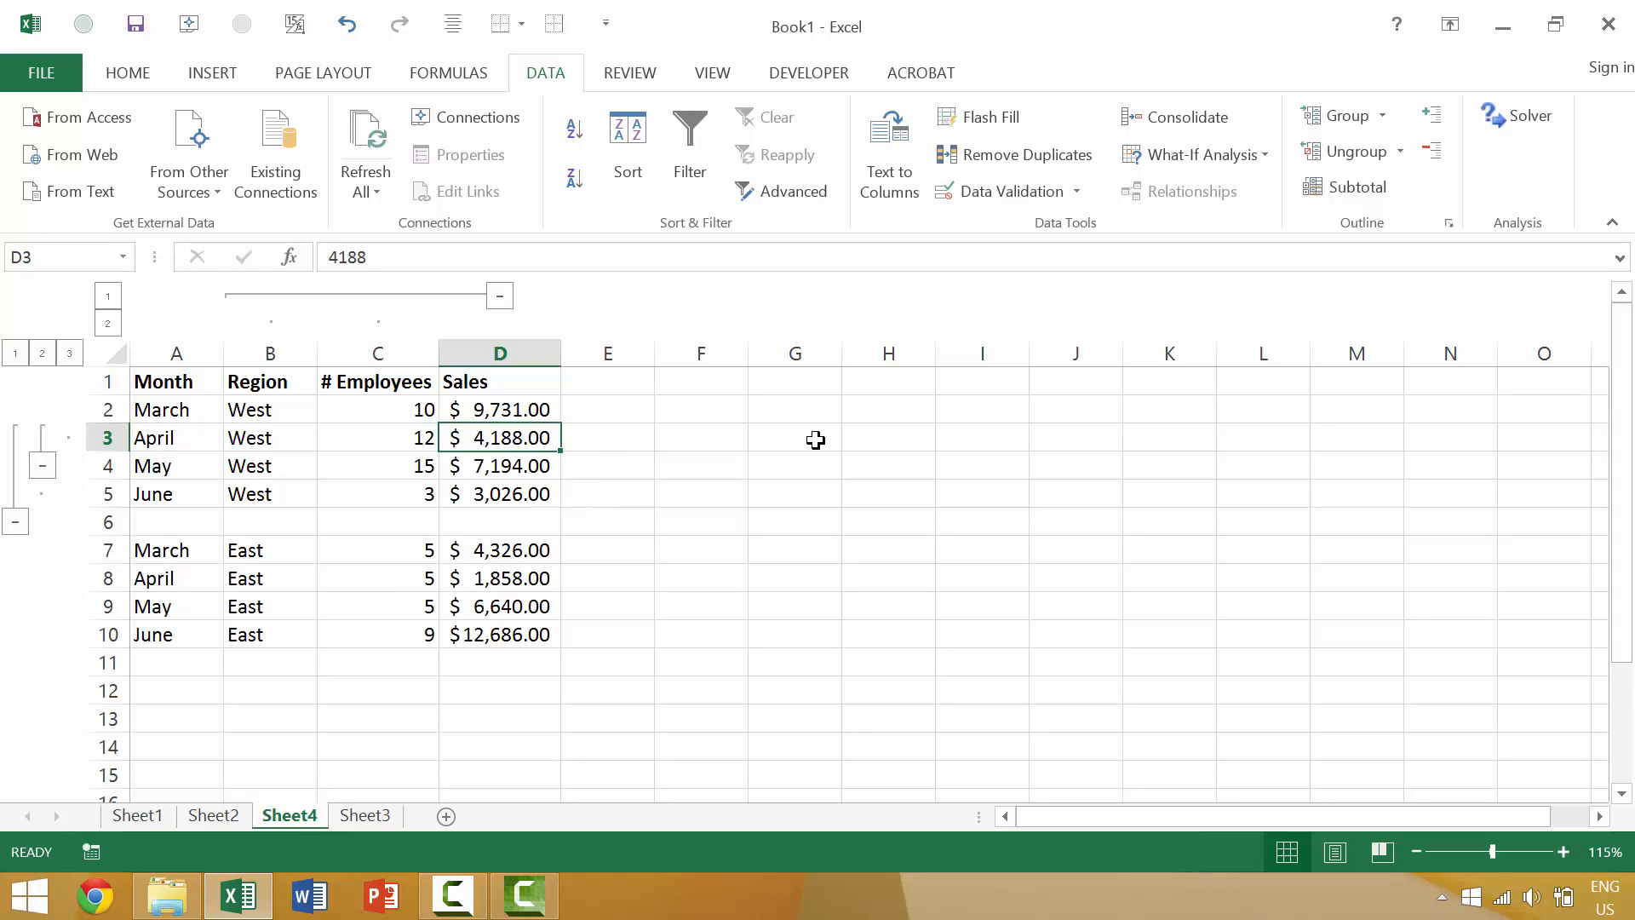
Step: Group empty columns G to I by columns using the Data ribbon's Group command
{"action": "left_click_drag", "start_coordinate": [795, 438], "coordinate": [981, 494]}
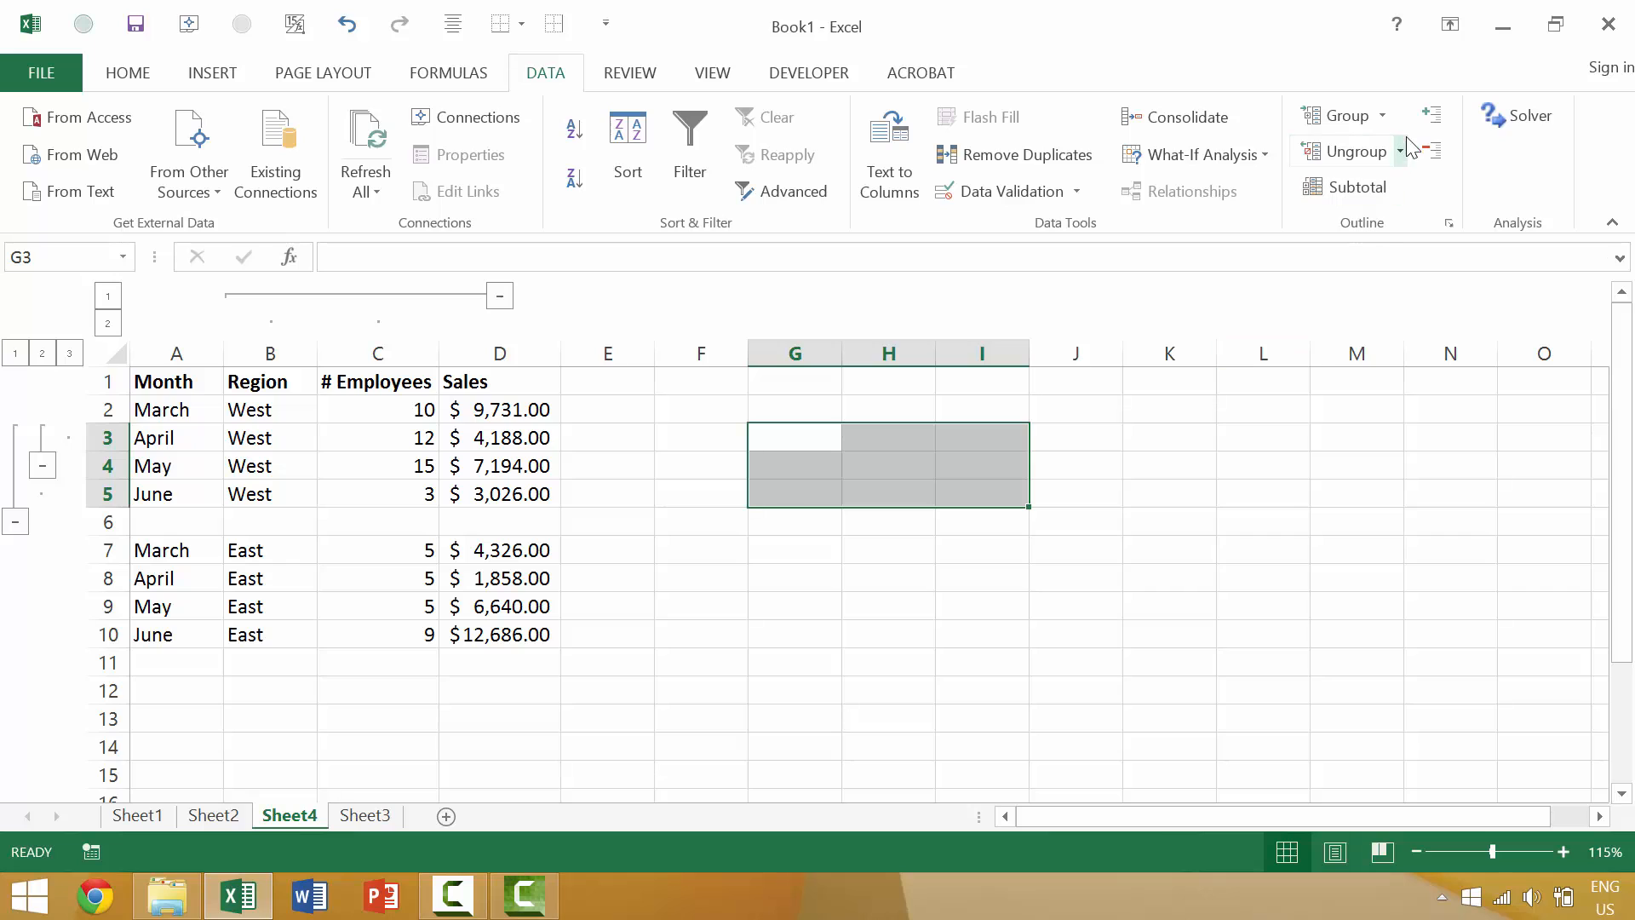
{"action": "left_click", "coordinate": [1341, 116]}
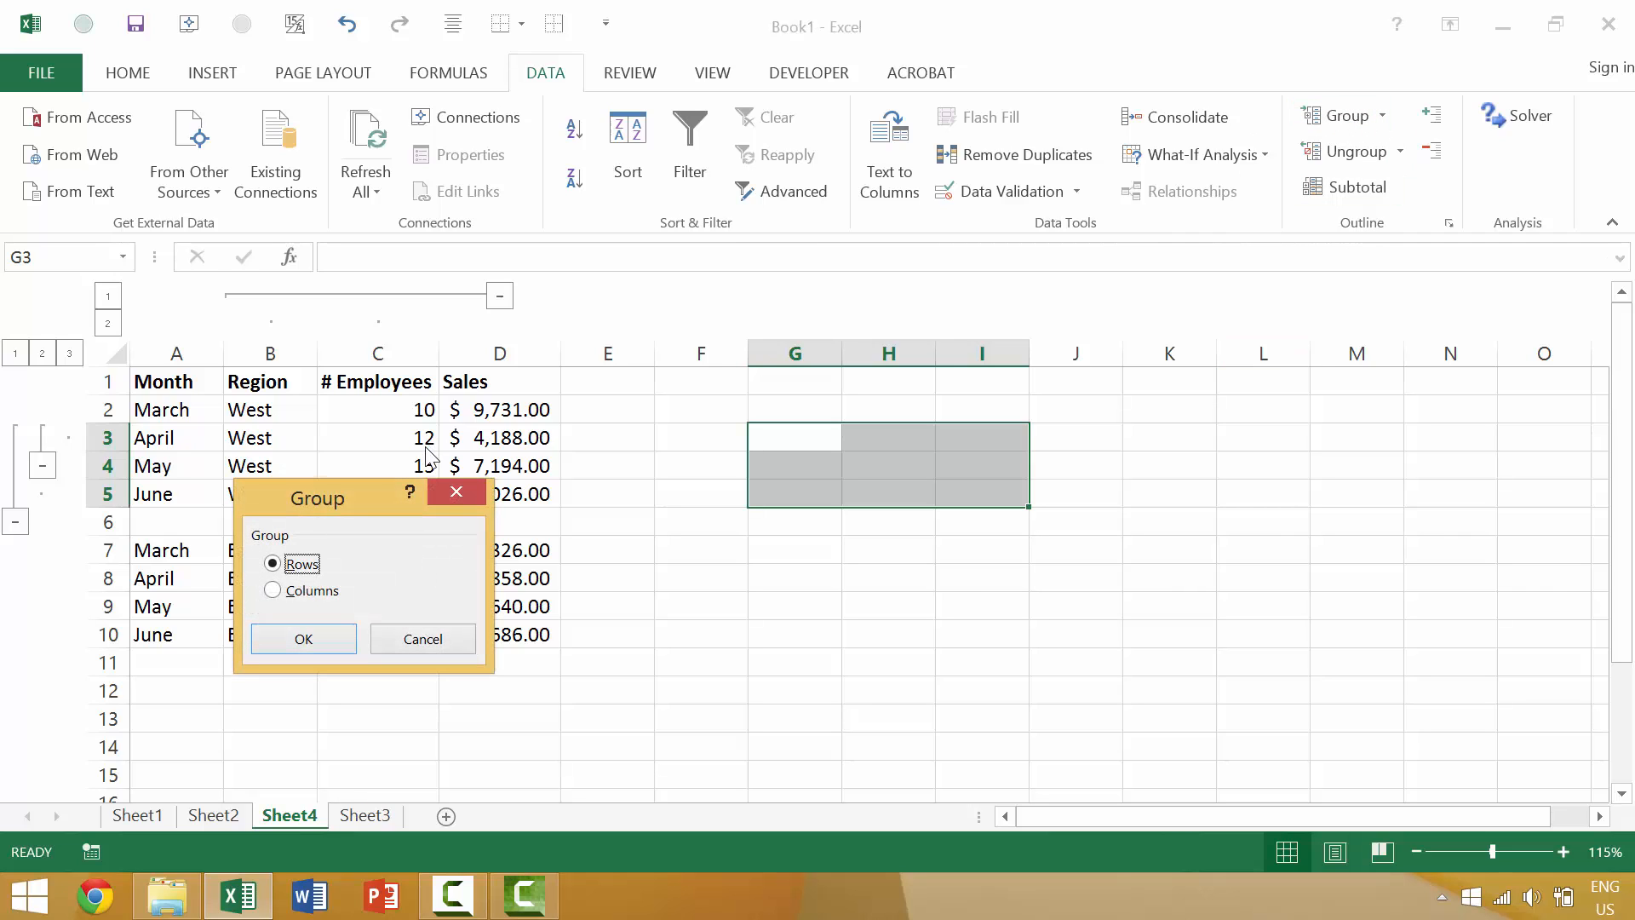
{"action": "mouse_move", "coordinate": [815, 327]}
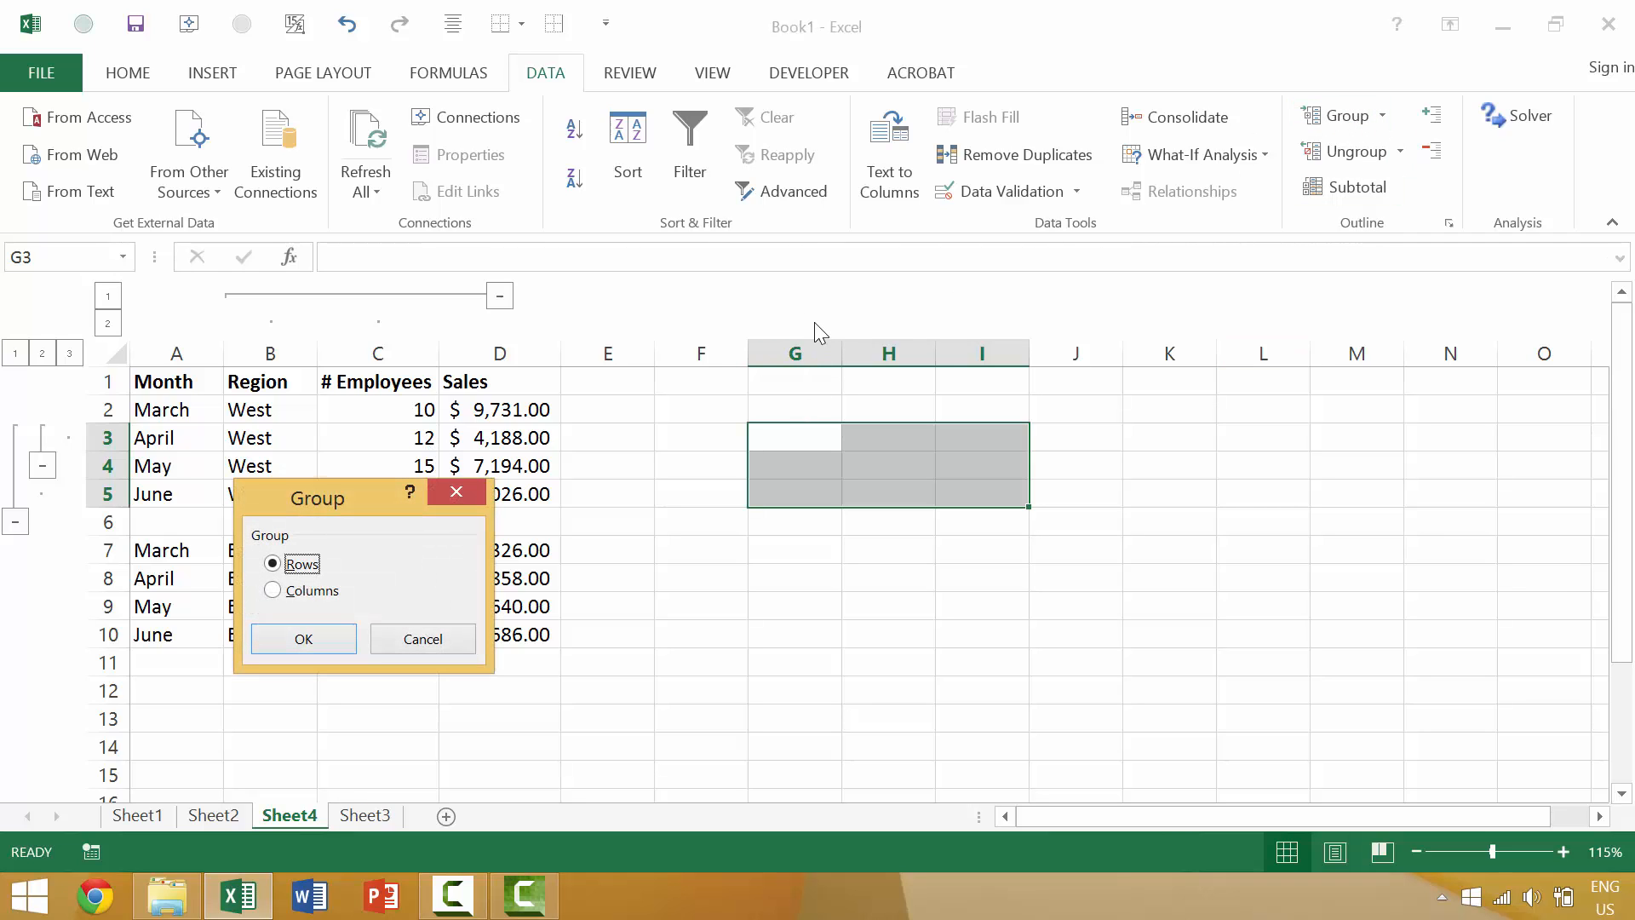
{"action": "mouse_move", "coordinate": [1134, 463]}
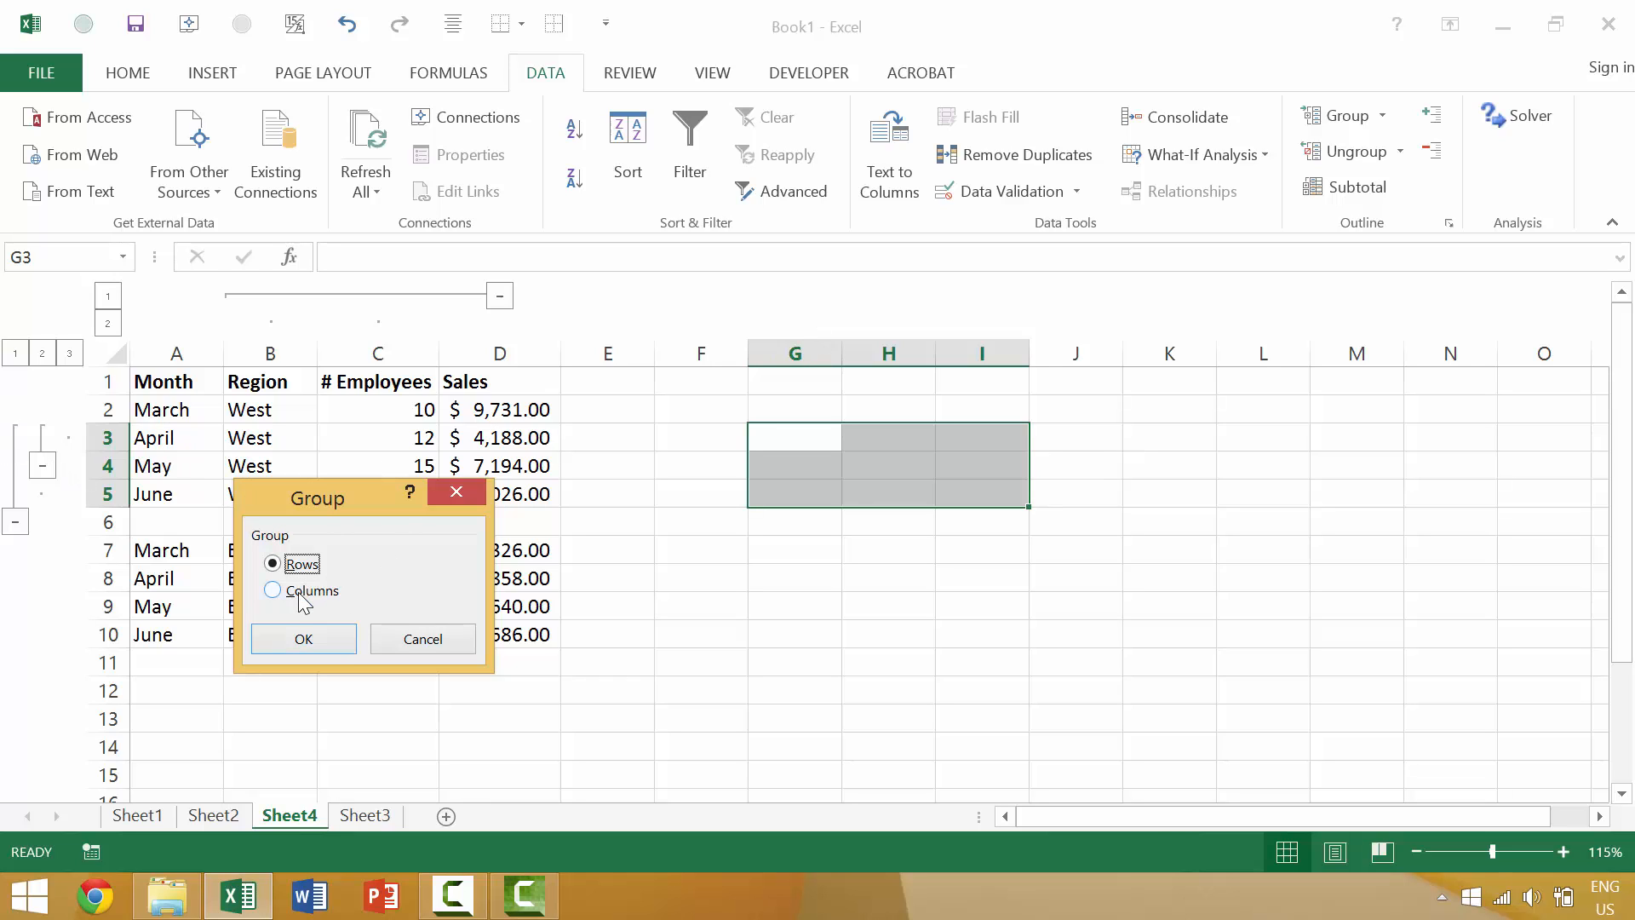
{"action": "left_click", "coordinate": [303, 638]}
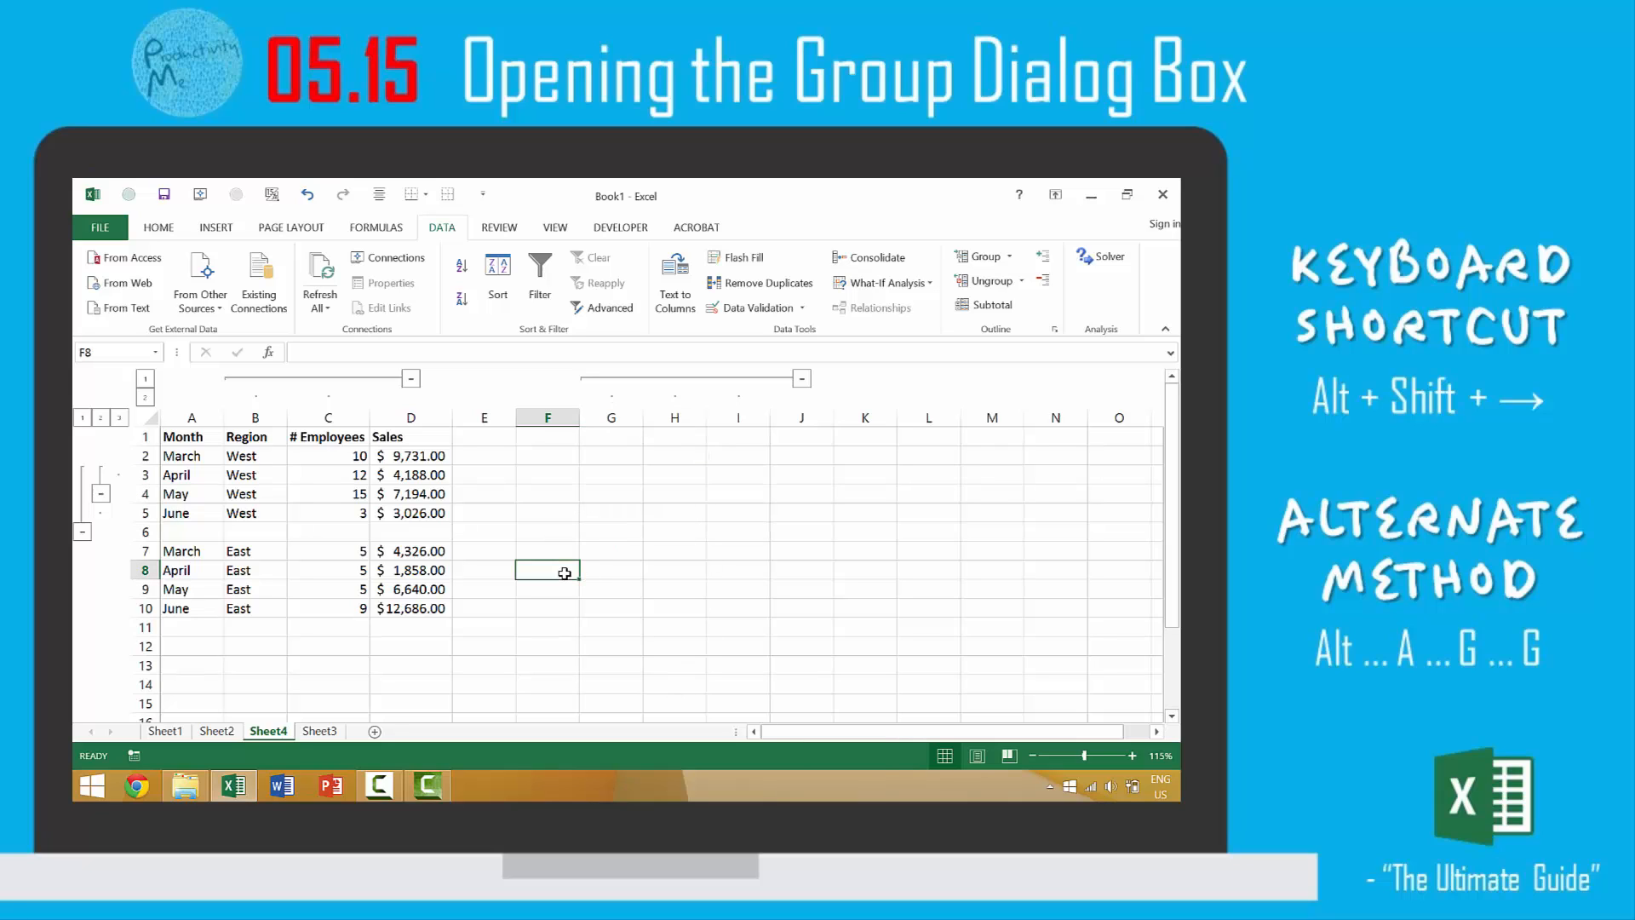
Step: With F8 selected, bring up the Group dialog again via the shortcut and the ribbon
{"action": "key", "text": "Shift+Alt+Right"}
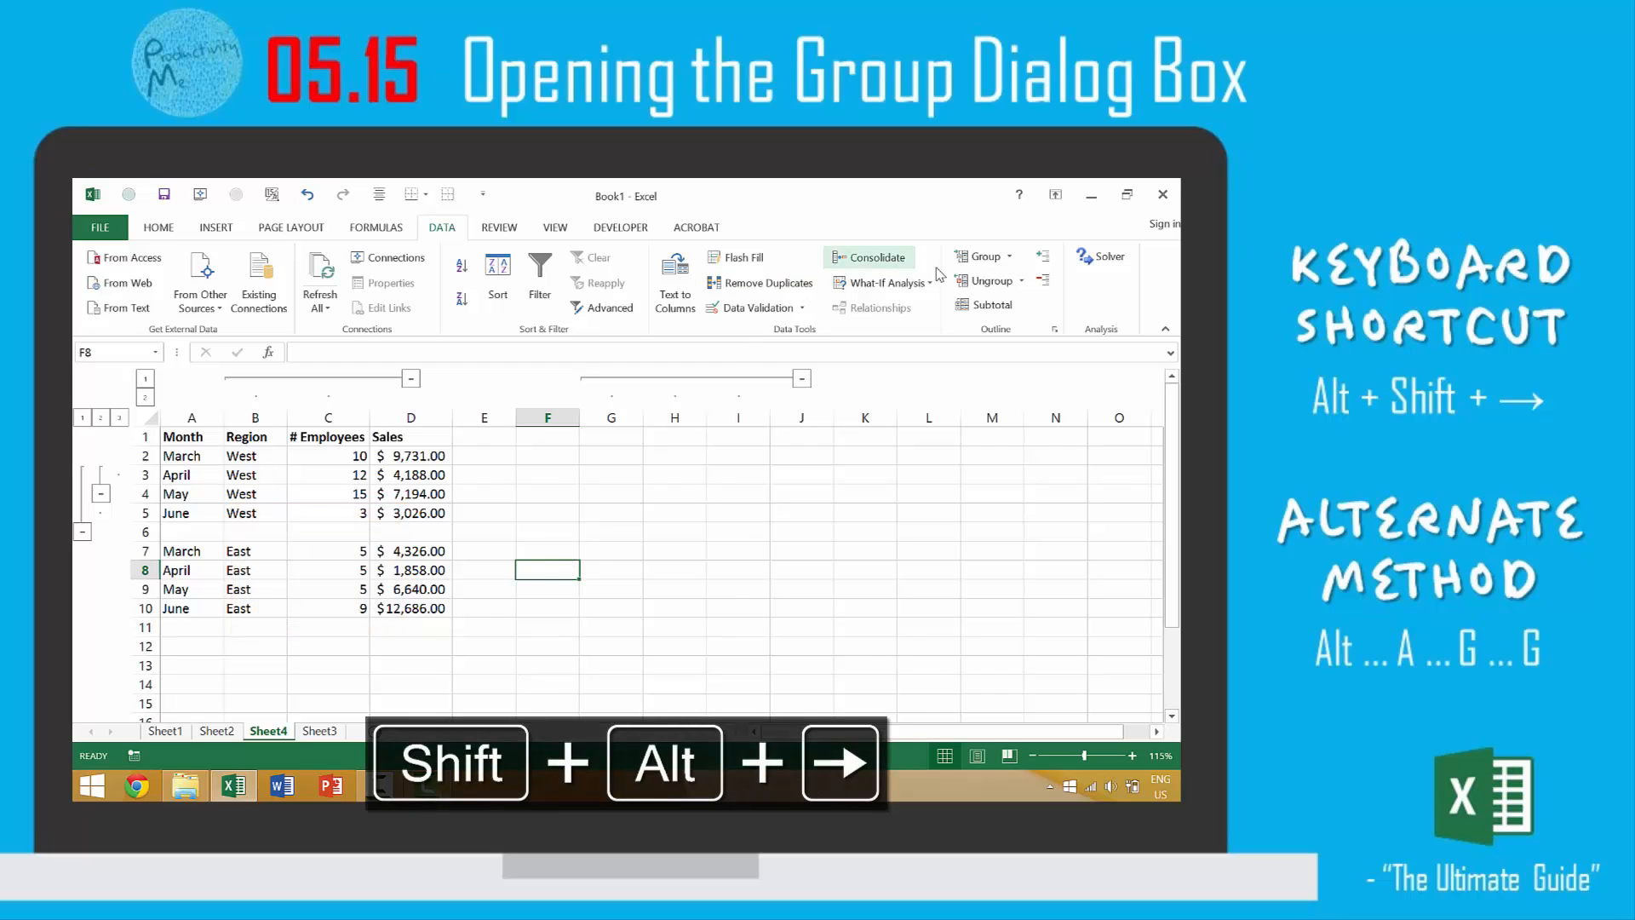
{"action": "left_click", "coordinate": [982, 256]}
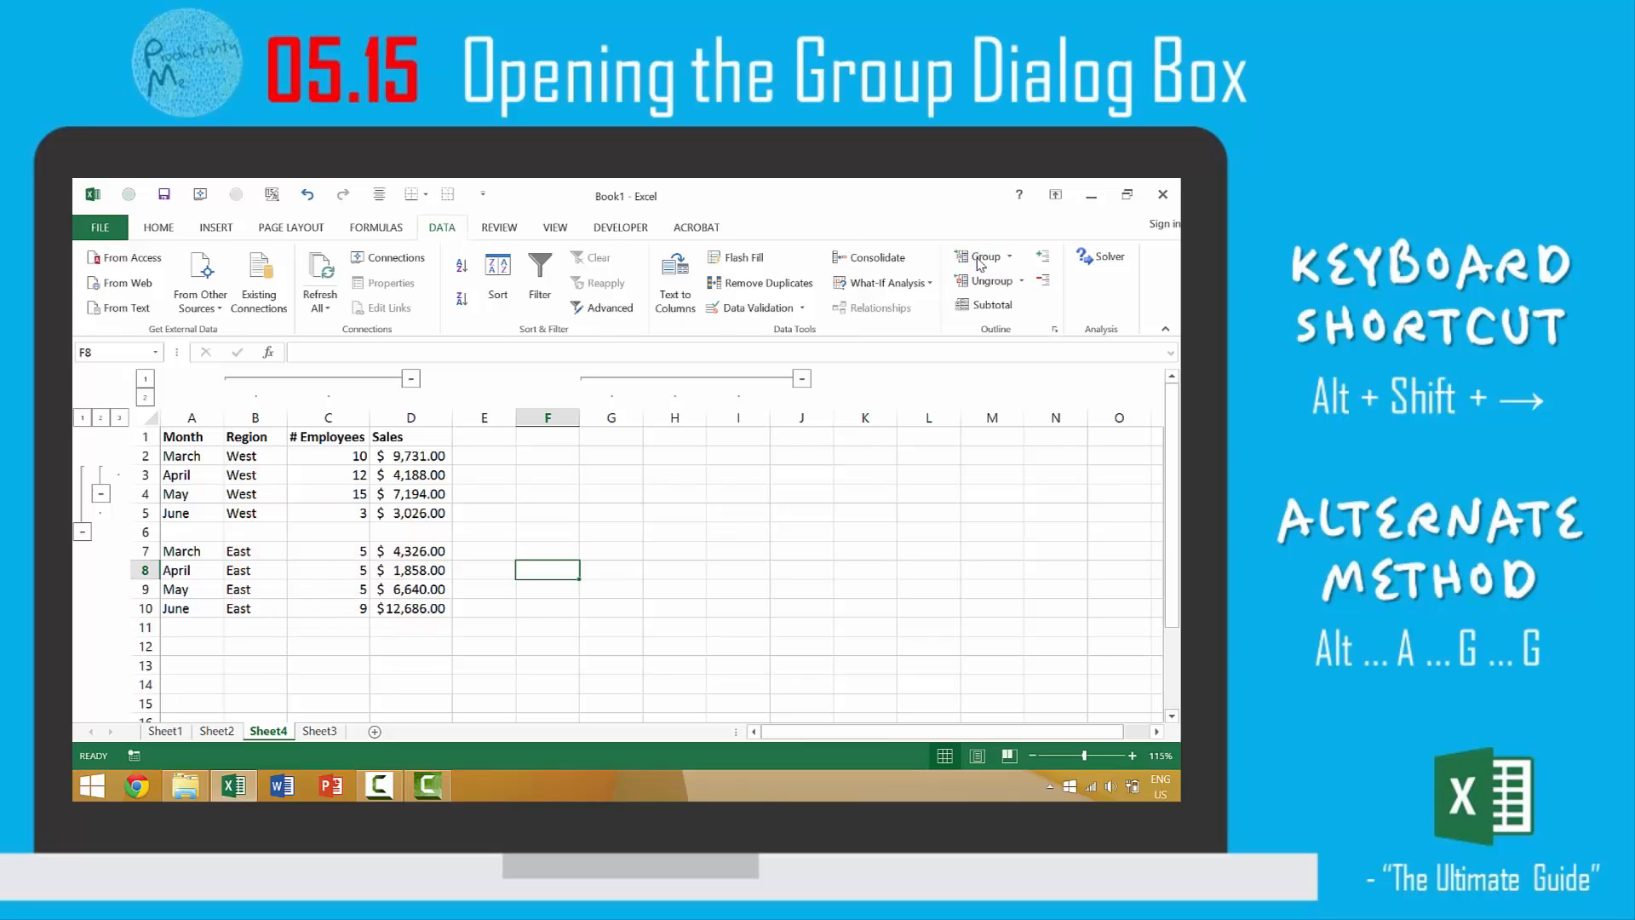
{"action": "left_click", "coordinate": [981, 256]}
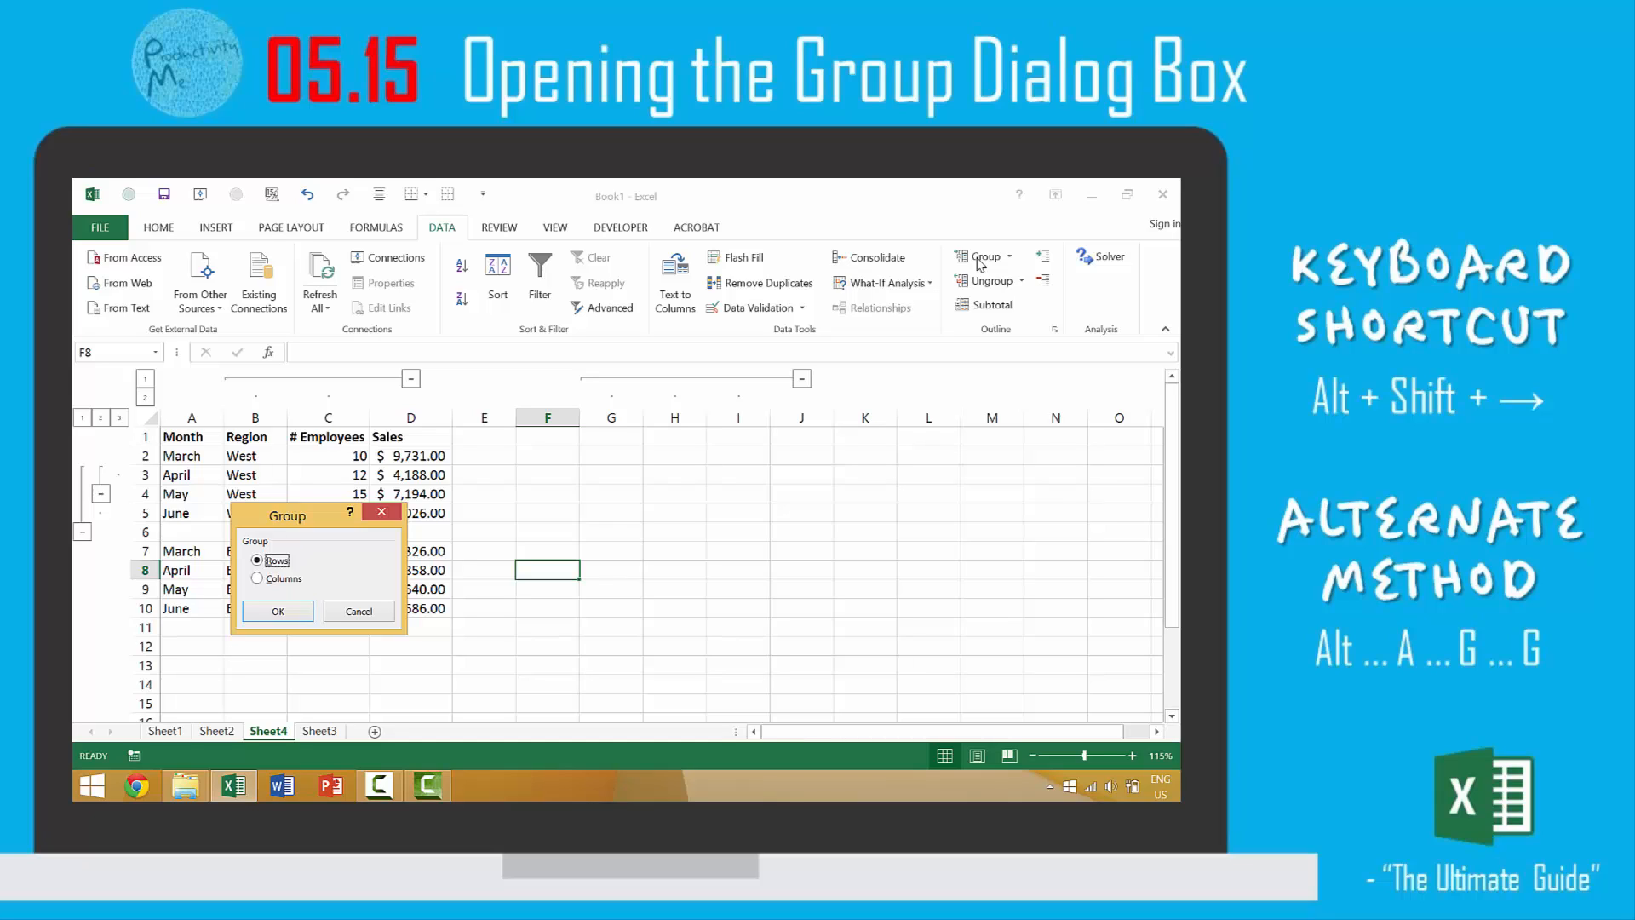
{"action": "mouse_move", "coordinate": [756, 372]}
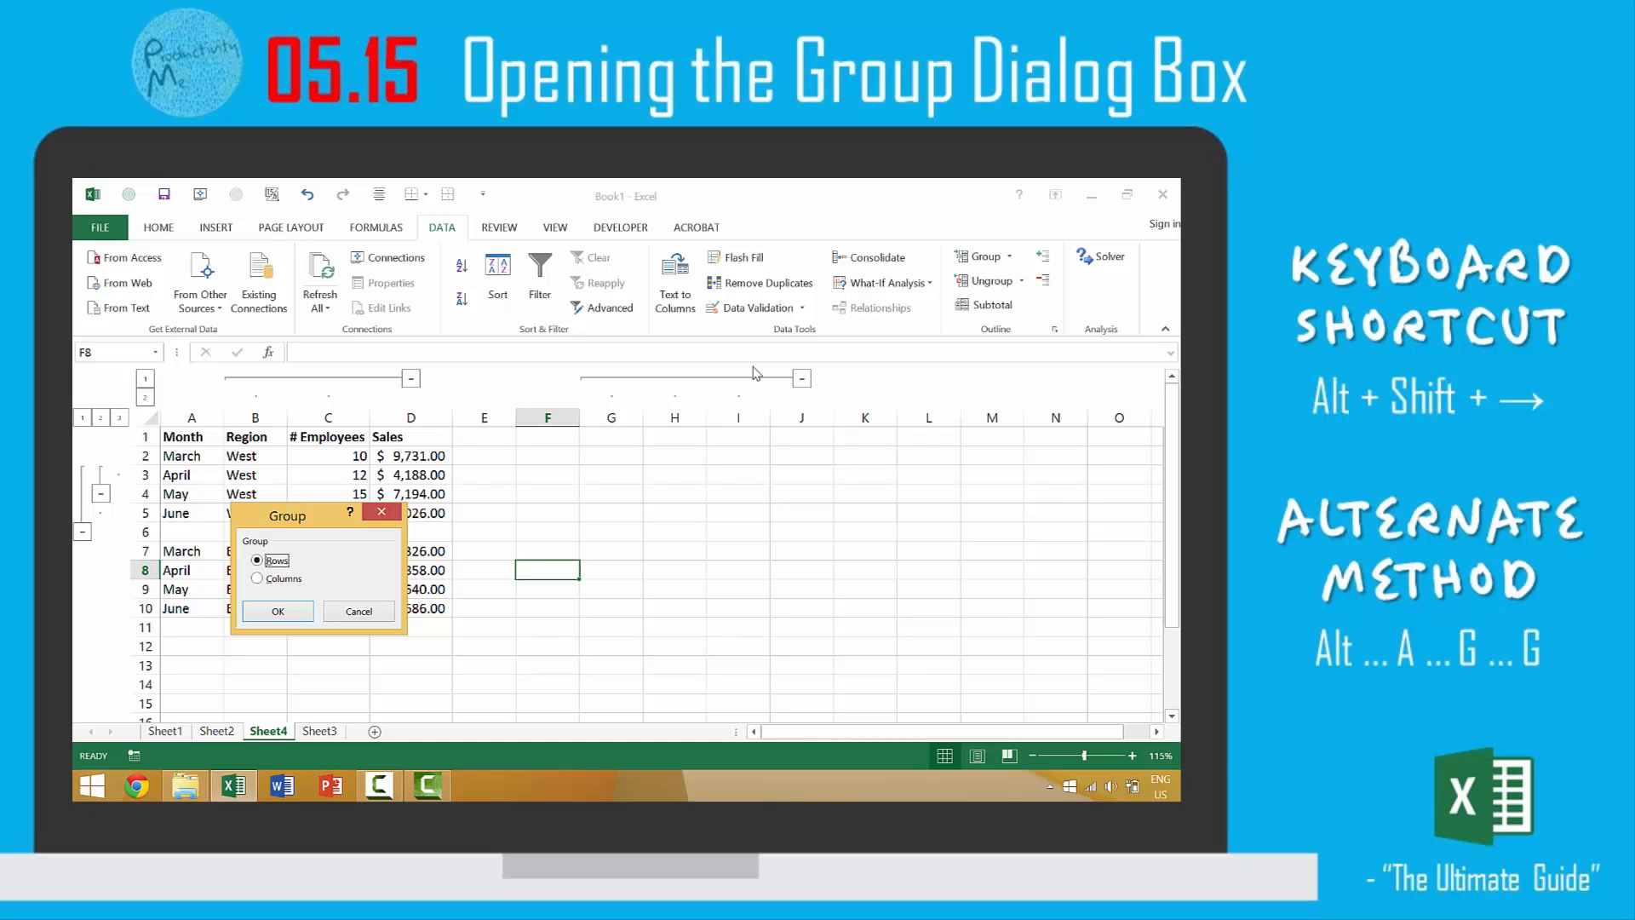